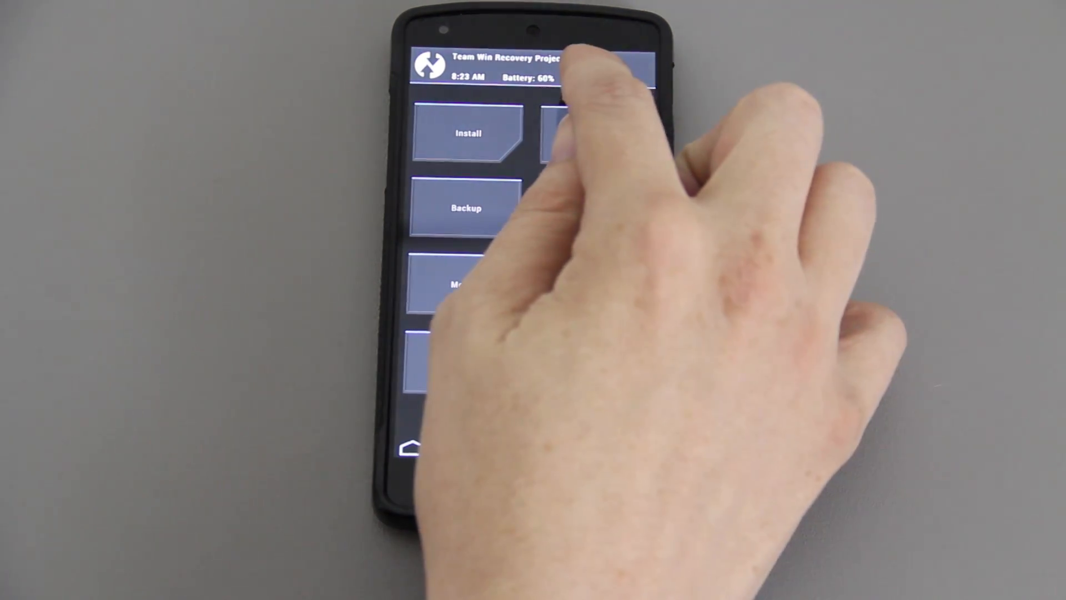
# - Factory reset from TWRP's Wipe menu, clearing data, cache and Dalvik but not internal storage
pyautogui.click(578, 133)
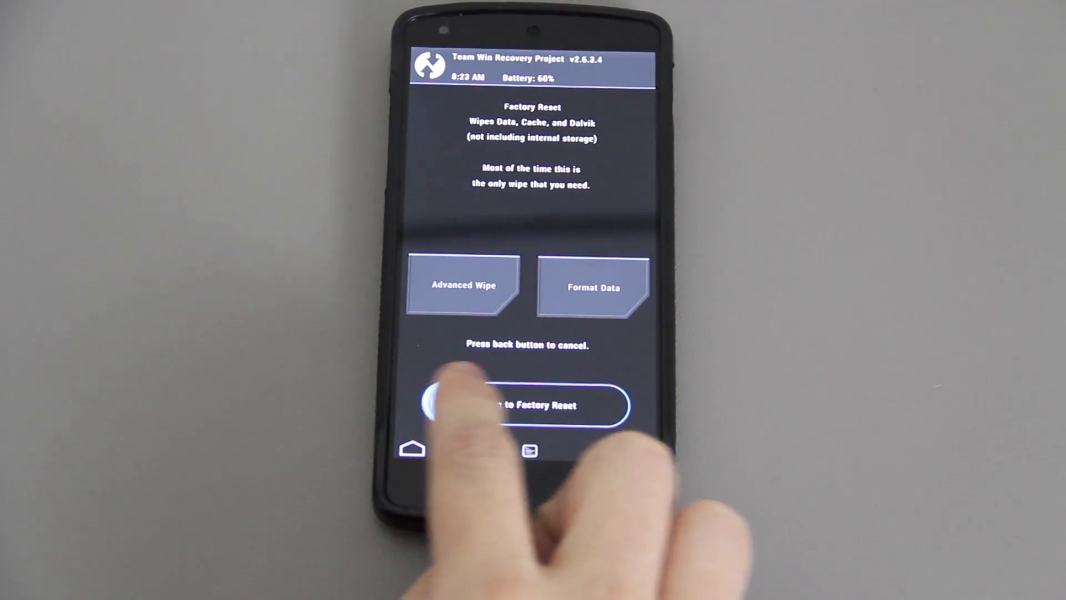
pyautogui.moveTo(436, 405); pyautogui.dragTo(611, 406)
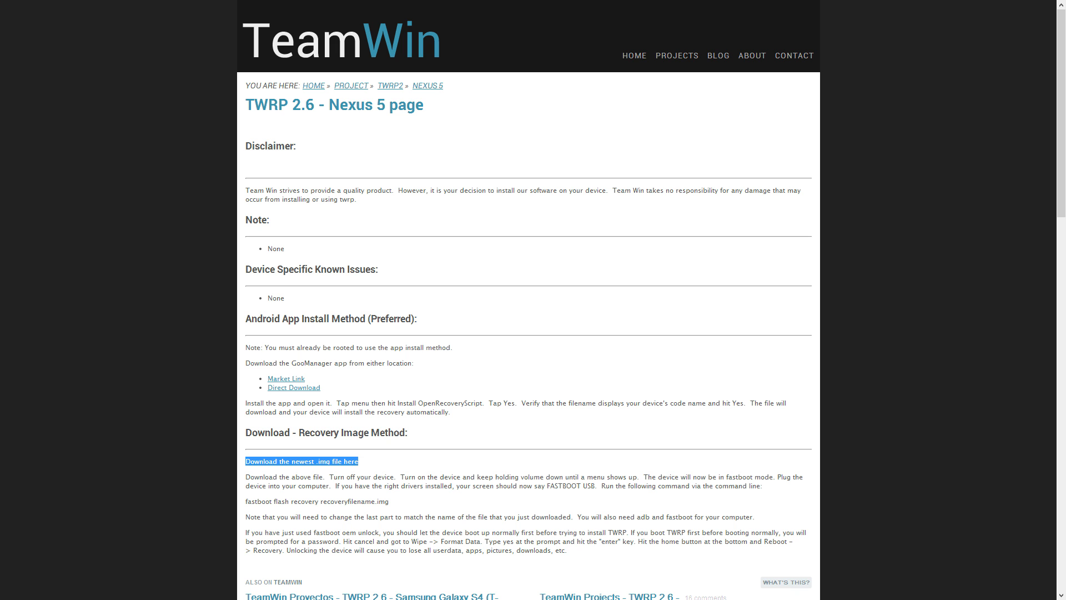
# - Select the 'Download the newest .img file here' link on the TWRP Nexus 5 page
pyautogui.click(301, 460)
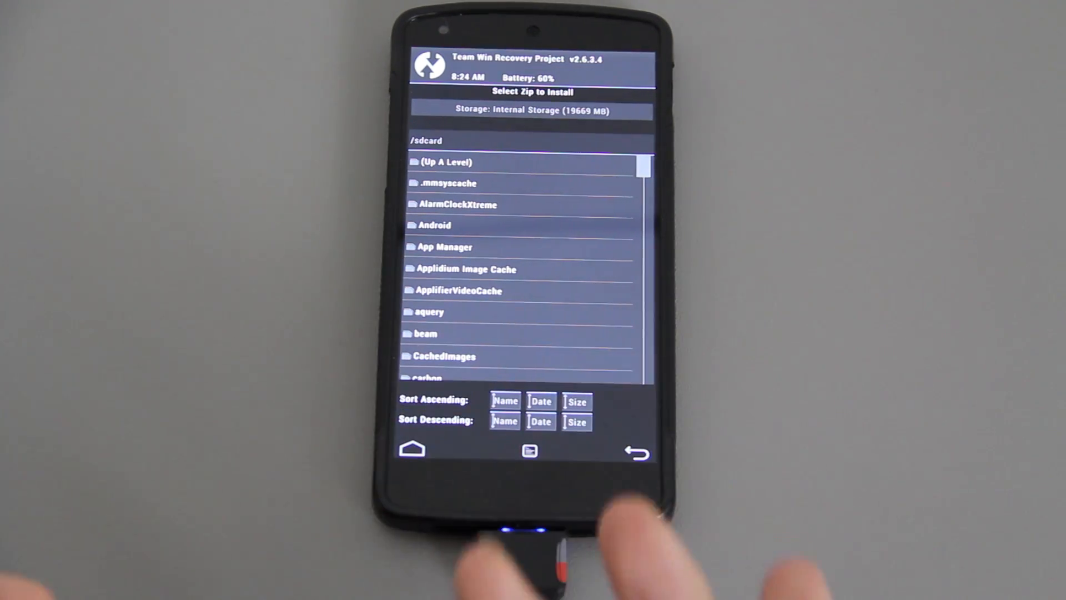
# - Switch TWRP's zip install storage from internal storage to USB OTG
pyautogui.click(533, 110)
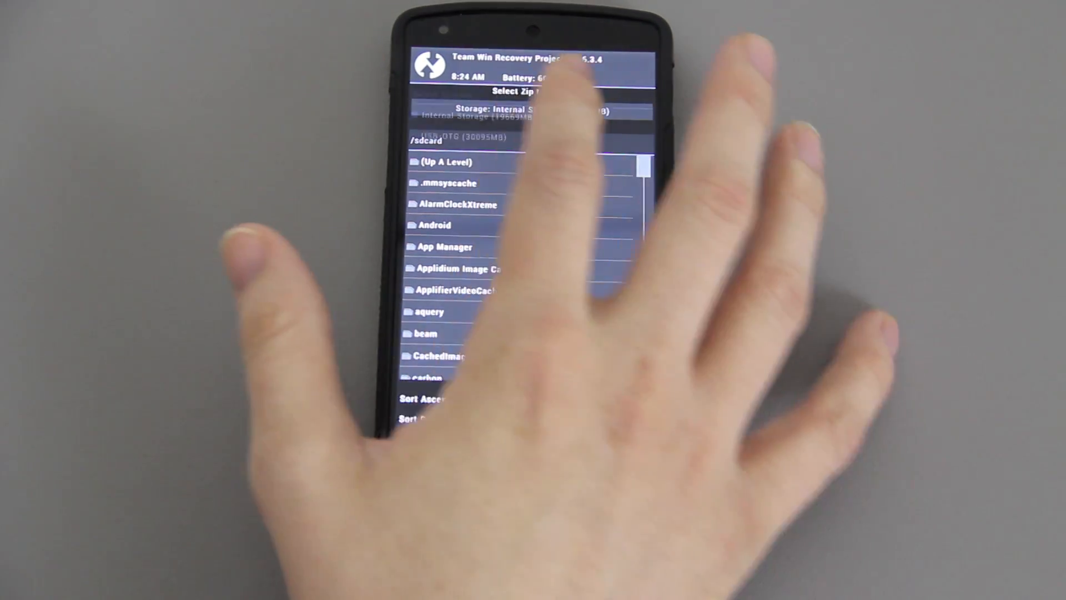
pyautogui.click(534, 136)
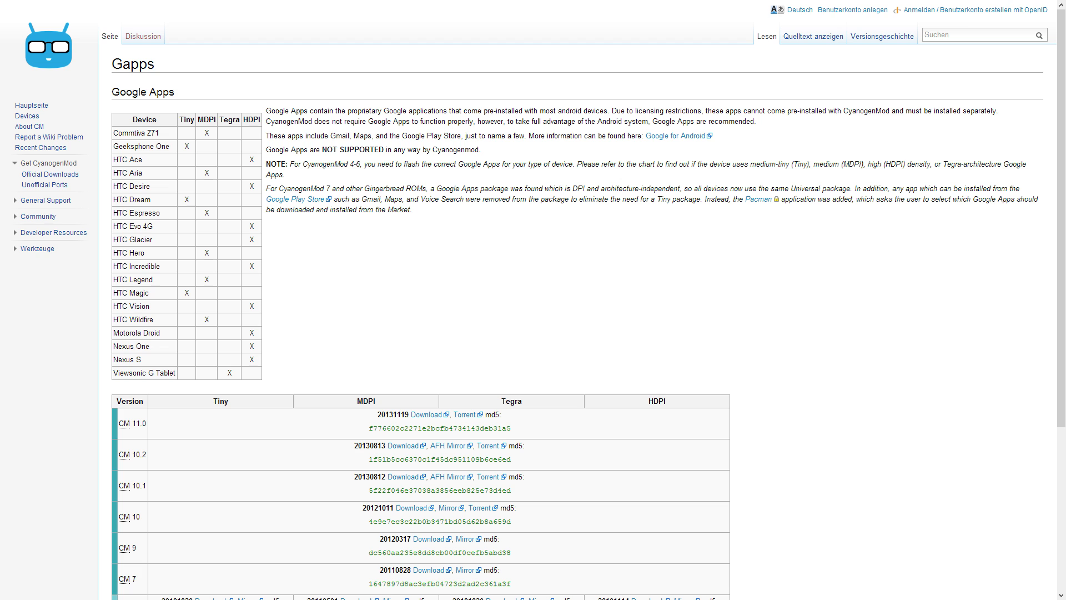
# - Scroll the Gapps wiki page down to the download table listing the CM 11.0 package
pyautogui.scroll(-3)
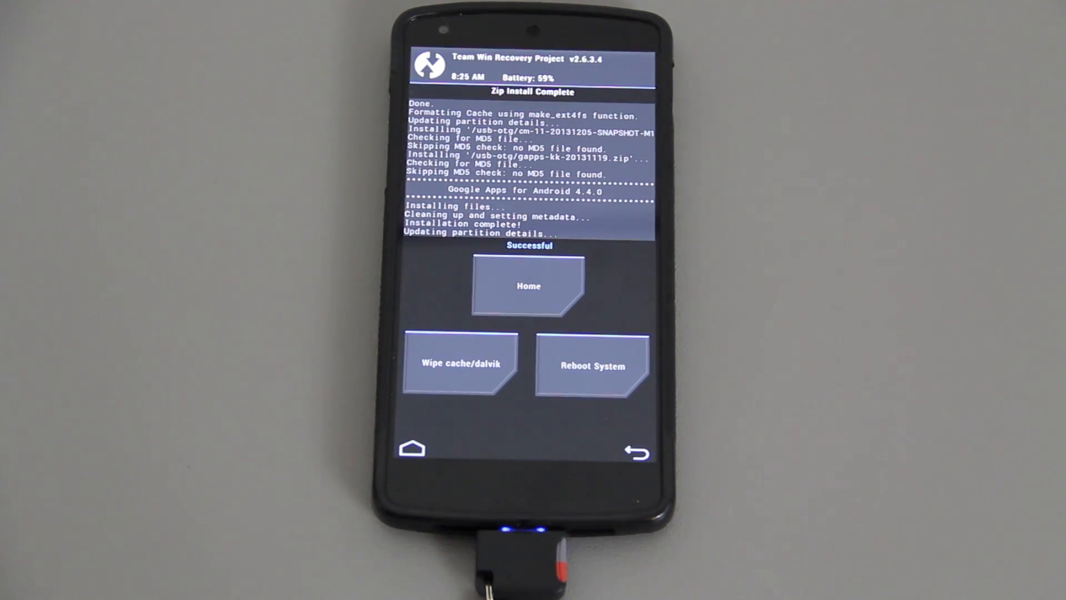
# - Reboot System after the CM 11 and KitKat Gapps zips install successfully
pyautogui.click(593, 365)
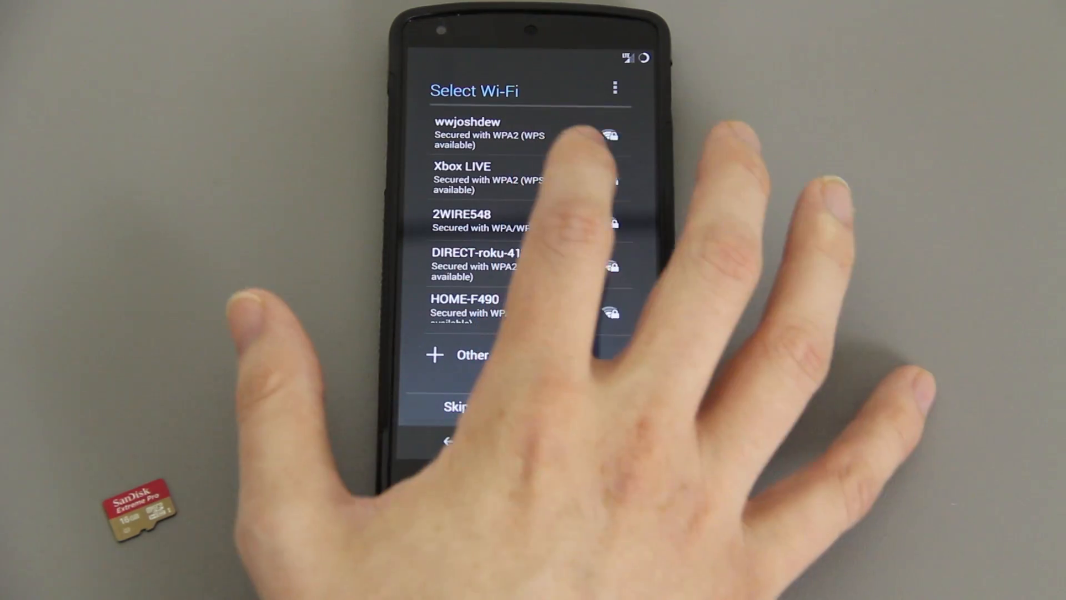
# - Join the first Wi-Fi network in the list and continue to the next setup step
pyautogui.click(461, 177)
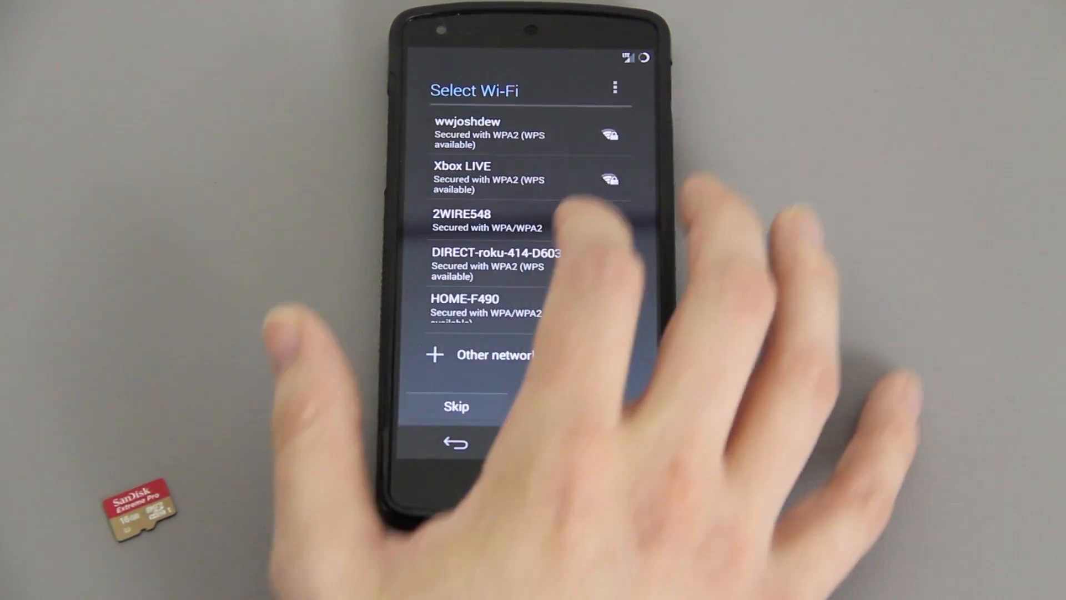
pyautogui.click(461, 176)
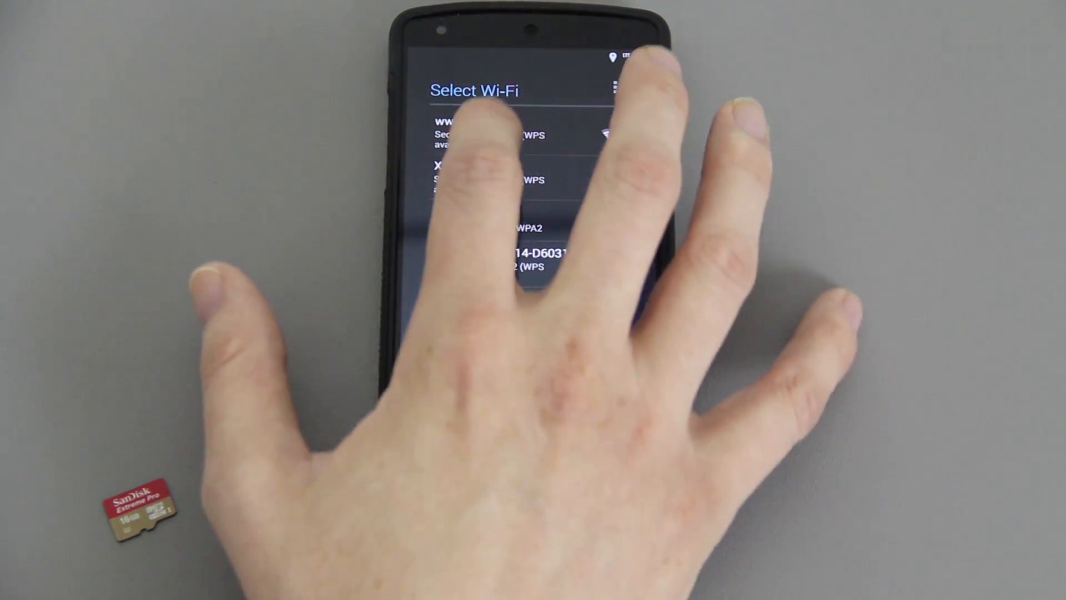
pyautogui.click(476, 134)
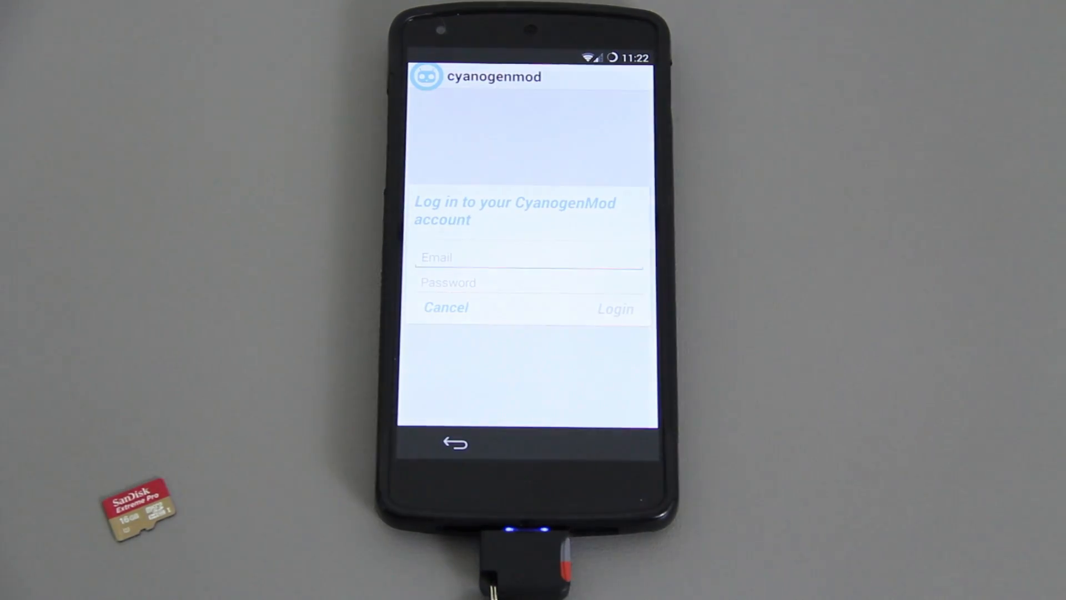
# - Skip CyanogenMod login, sign in with an existing Google account, accept terms, keep default services
pyautogui.click(527, 257)
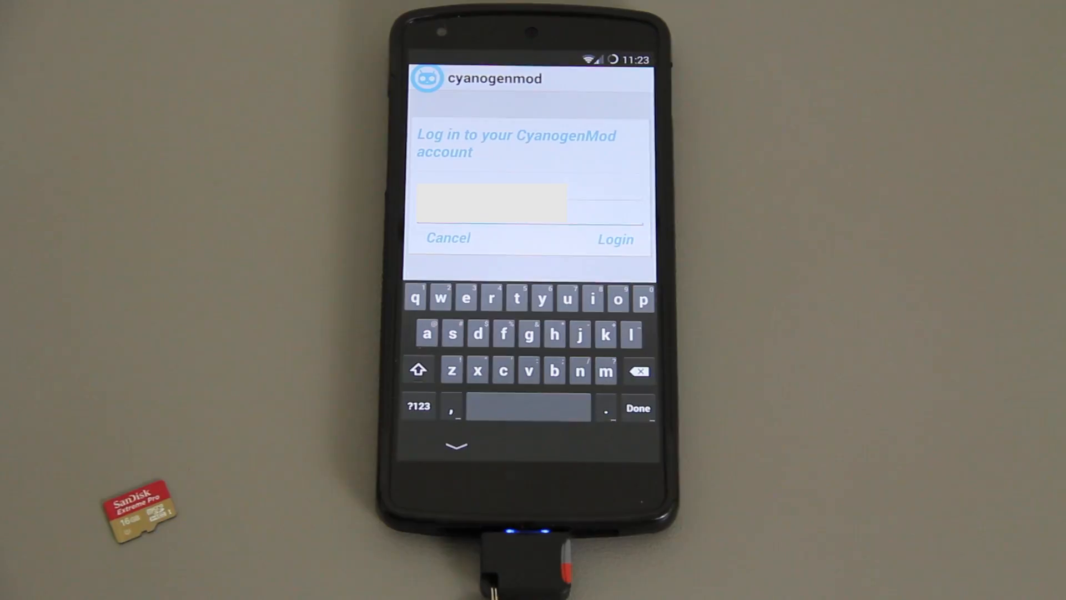
pyautogui.click(614, 239)
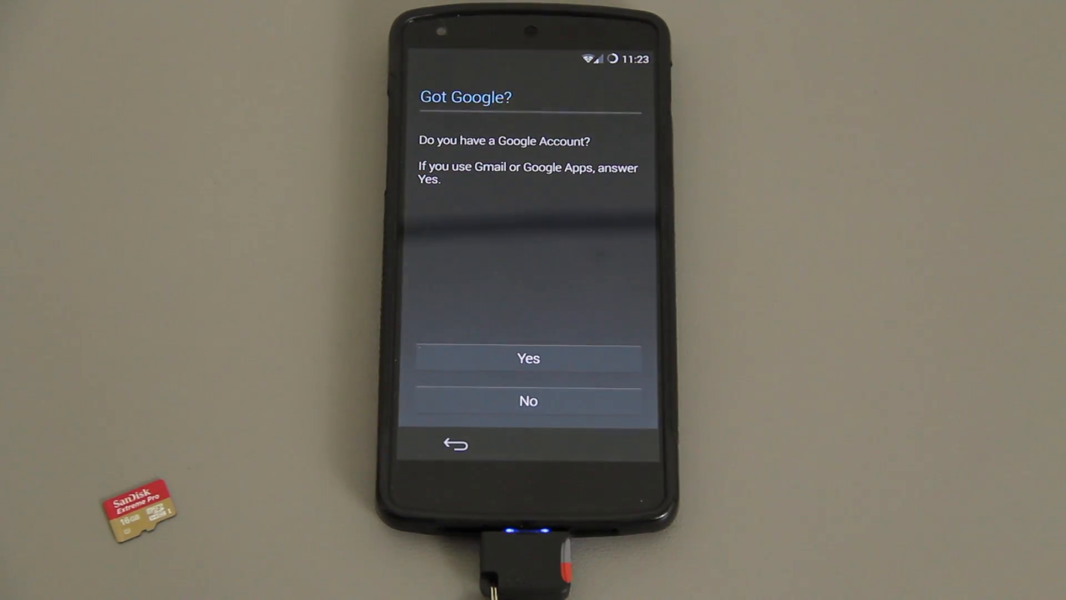
pyautogui.click(528, 358)
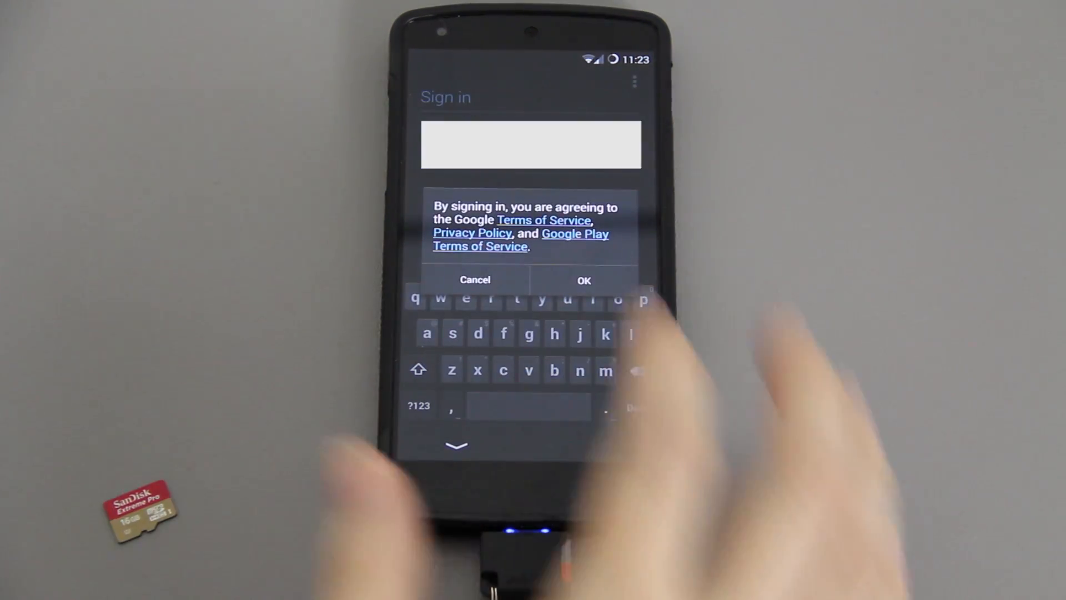
pyautogui.click(583, 280)
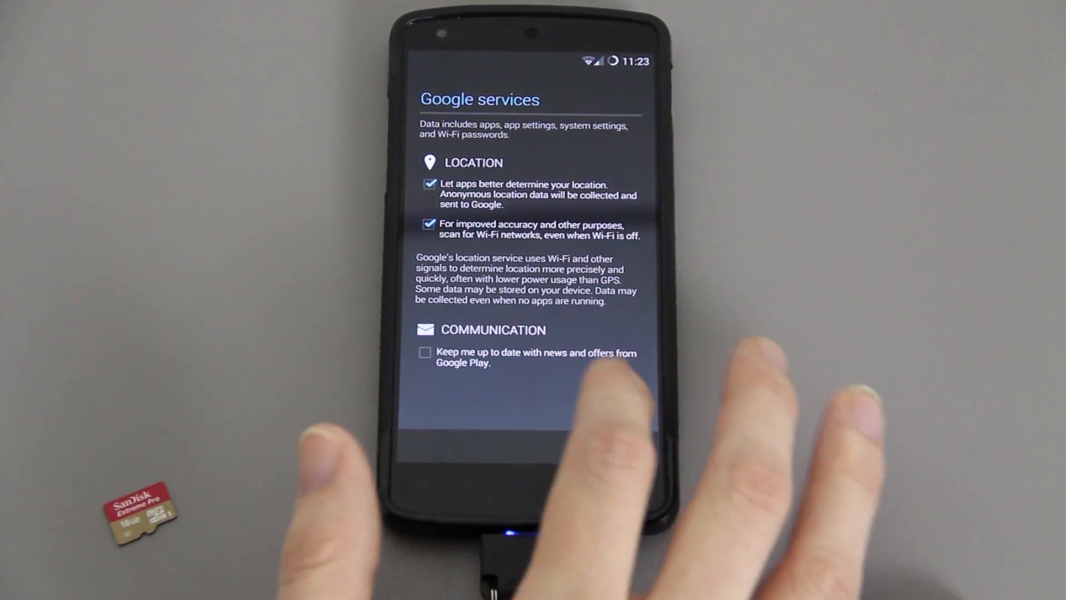
pyautogui.click(635, 415)
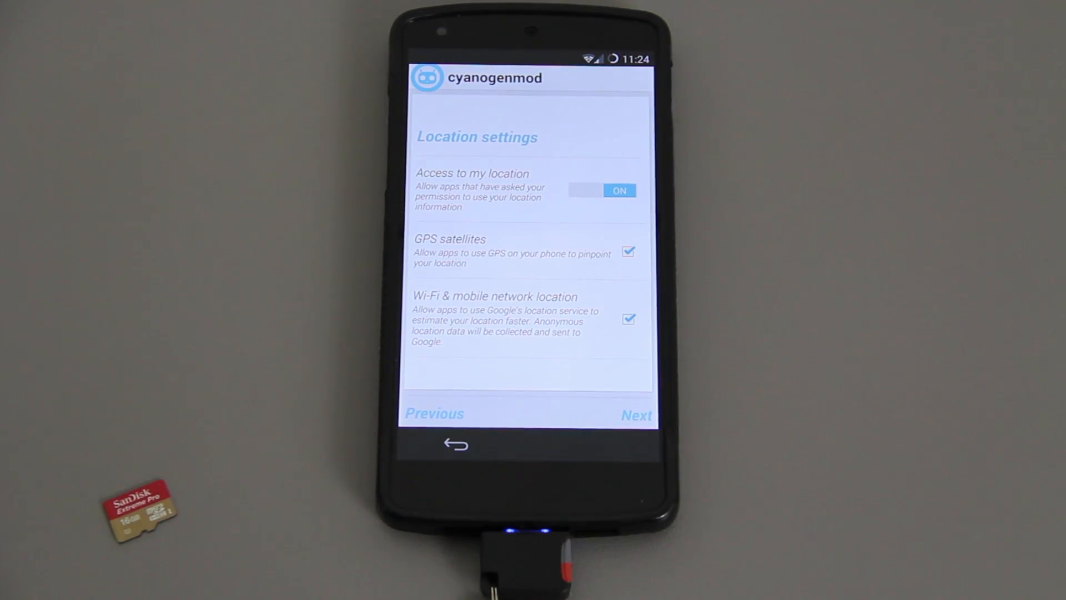
# - Keep location access on and the Central Time date settings, then finish the wizard
pyautogui.click(636, 415)
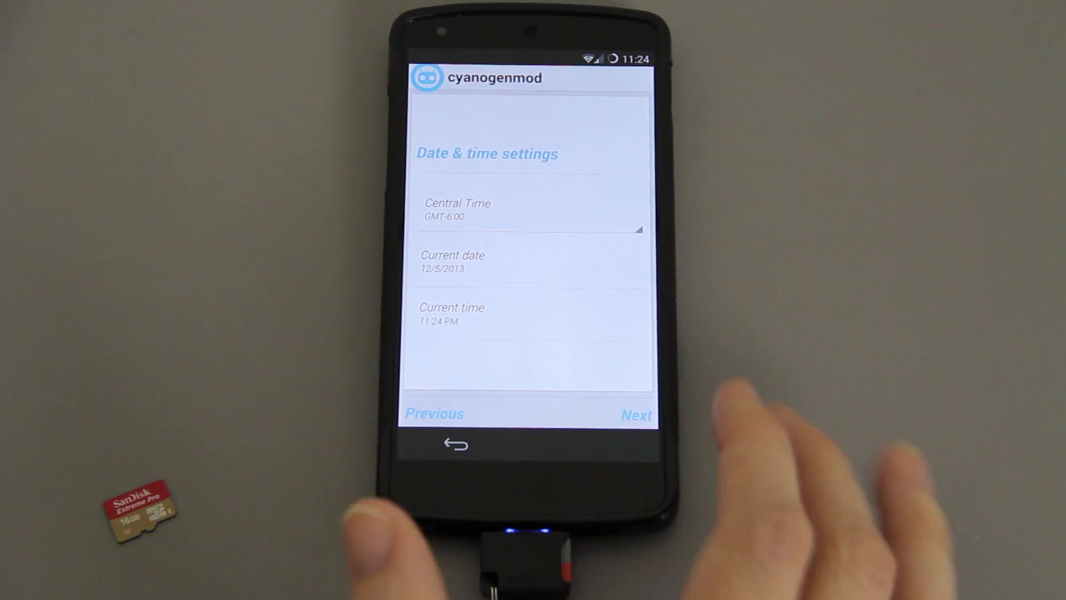
pyautogui.click(636, 414)
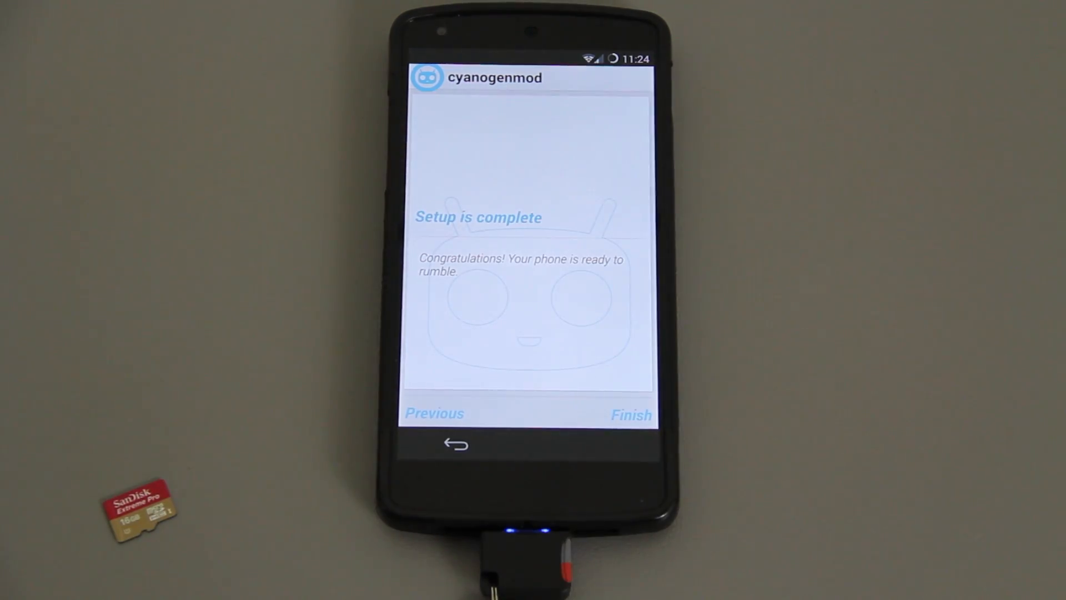
pyautogui.click(630, 415)
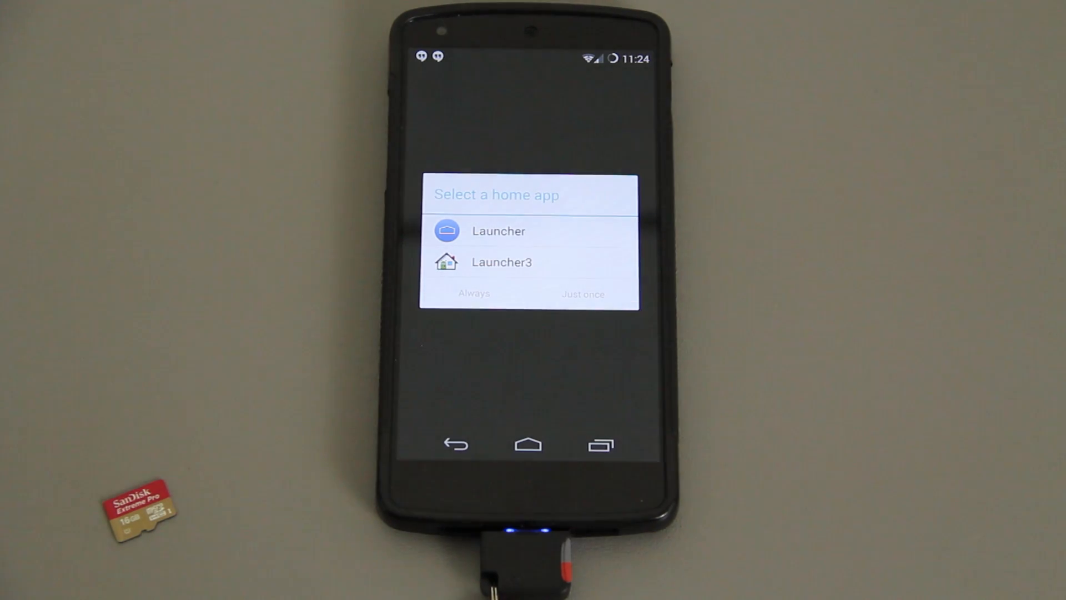
# - Make Launcher3 the 'Always' home app and dismiss its welcome tips
pyautogui.click(498, 230)
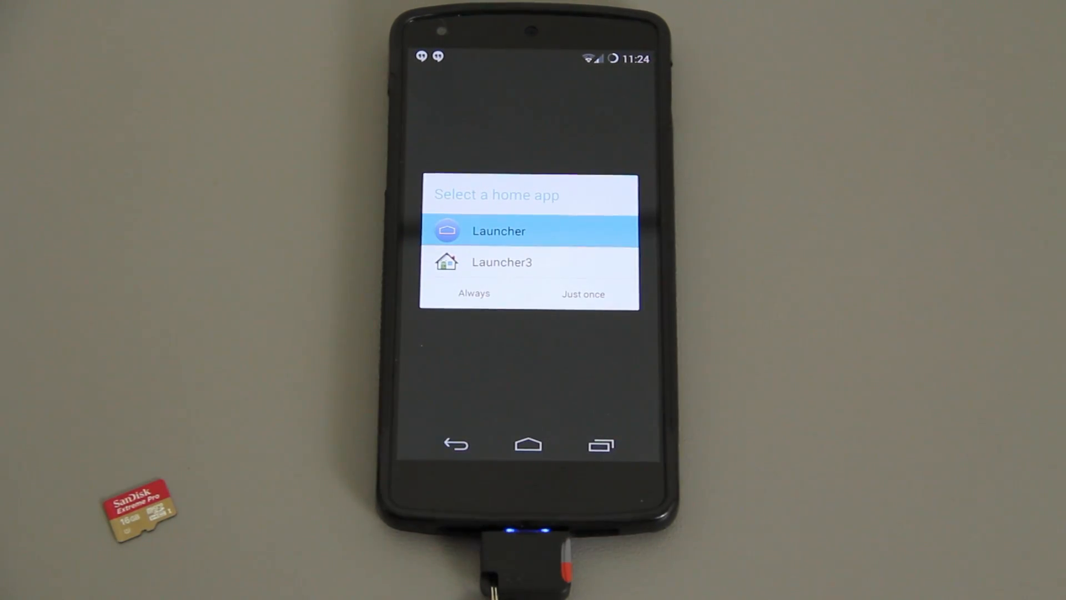
pyautogui.click(501, 262)
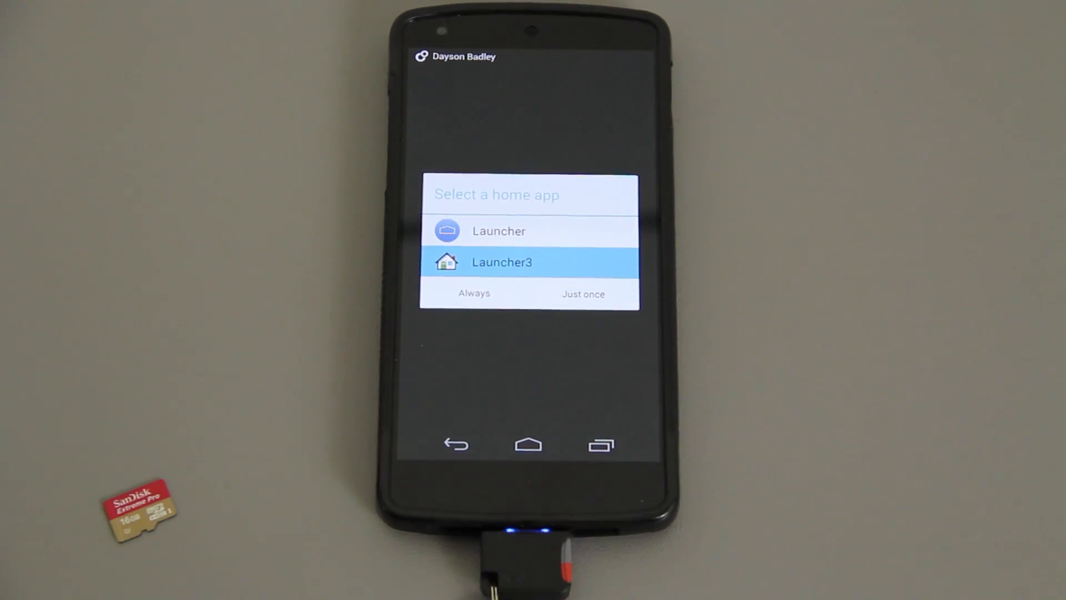
pyautogui.click(582, 294)
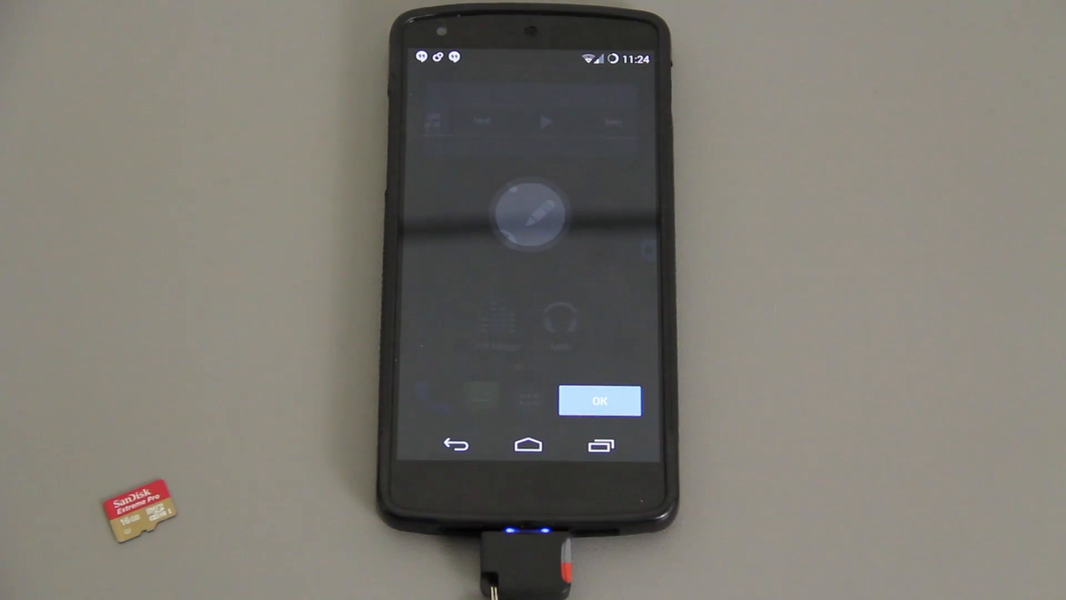
pyautogui.click(599, 400)
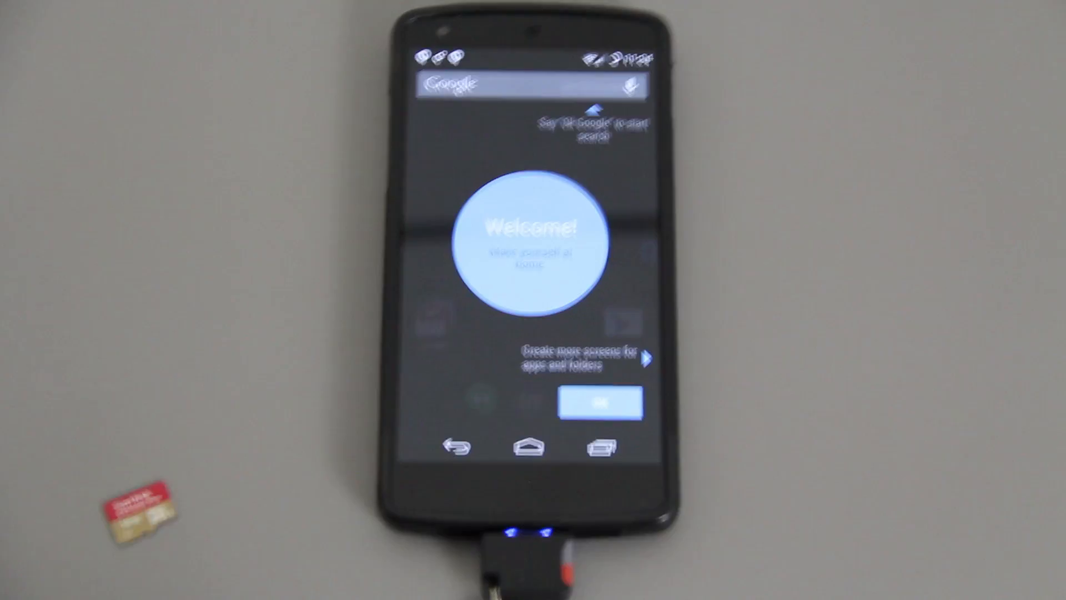
pyautogui.click(598, 403)
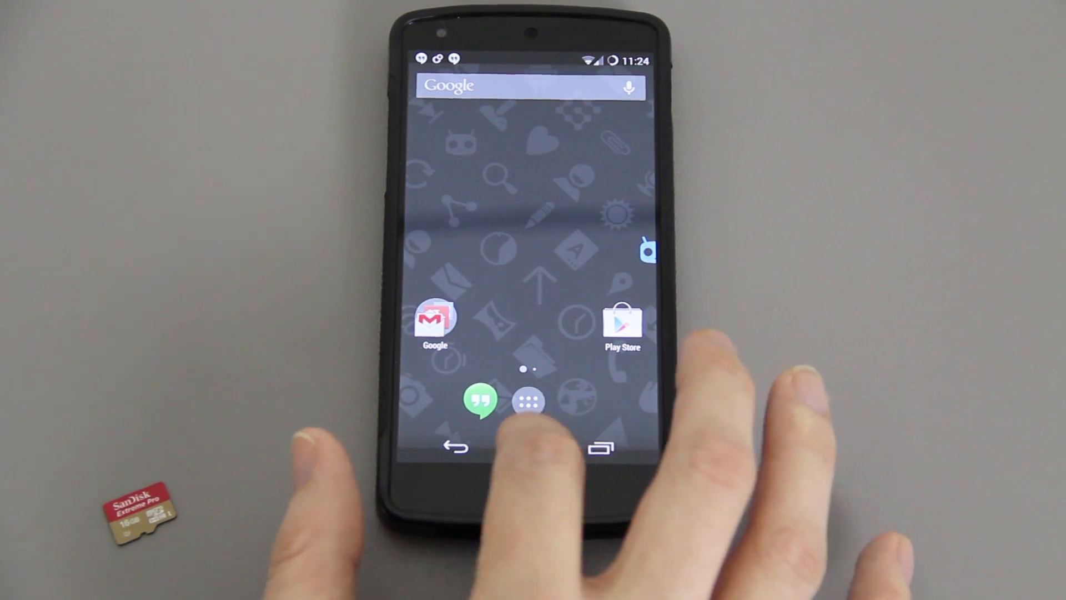
pyautogui.click(528, 446)
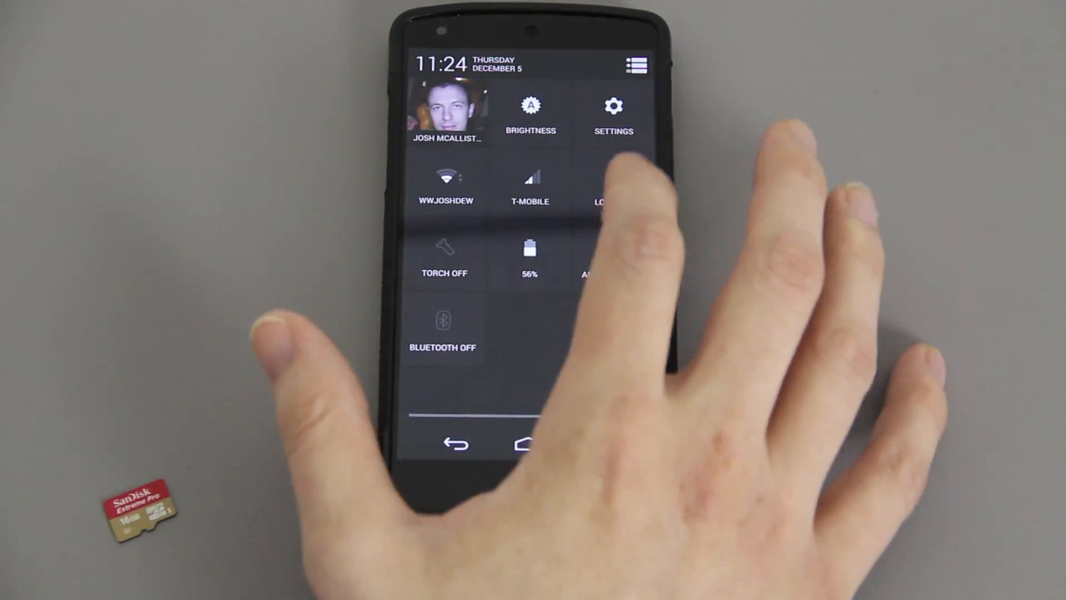
# - Pick a battery status style under Settings > Interface > Status bar
pyautogui.click(612, 115)
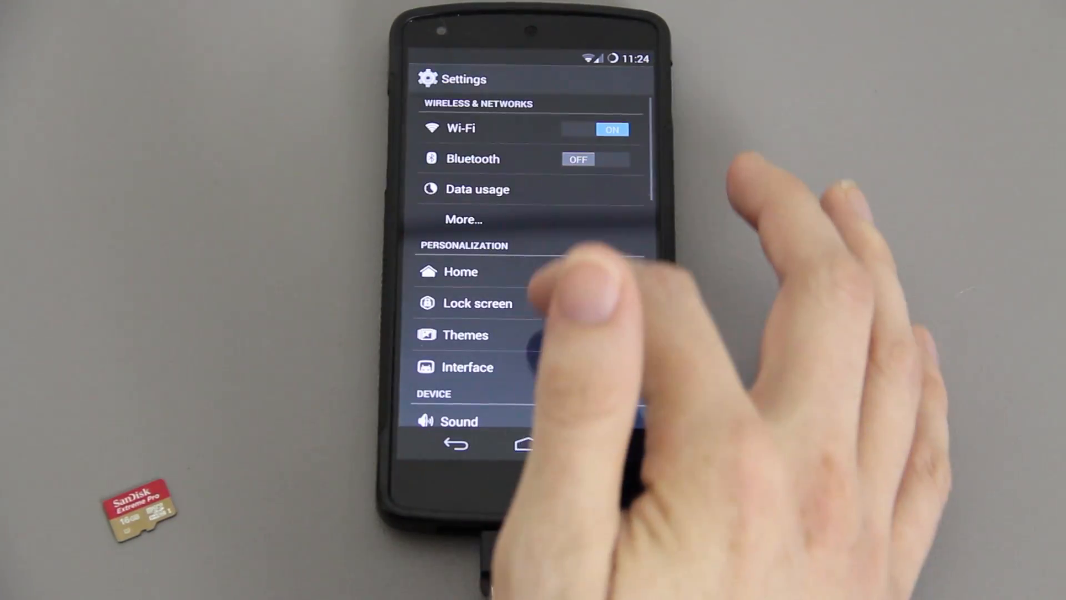
pyautogui.click(467, 367)
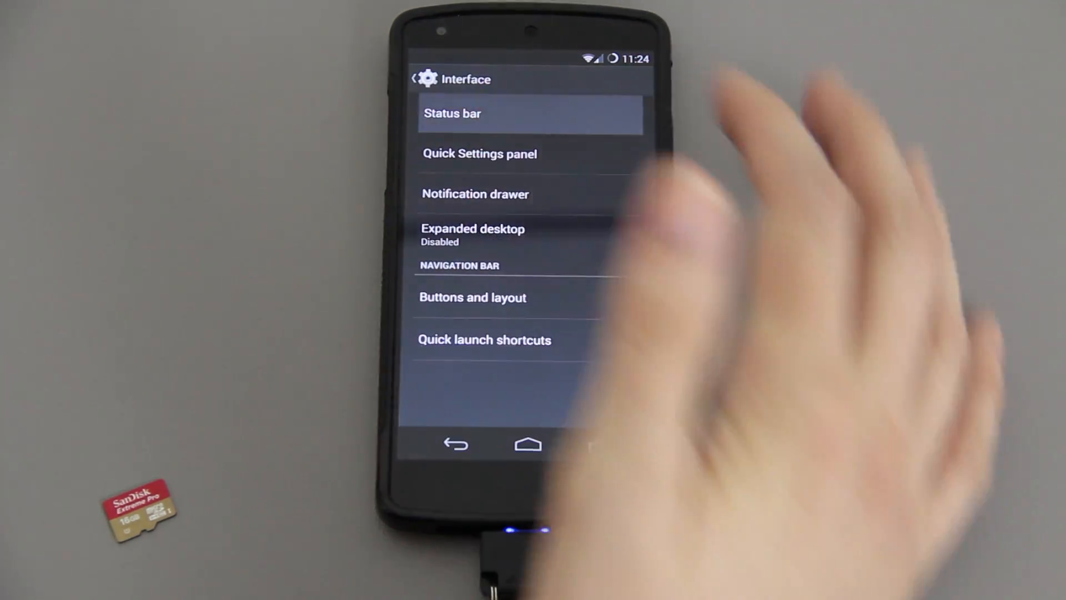
pyautogui.click(452, 113)
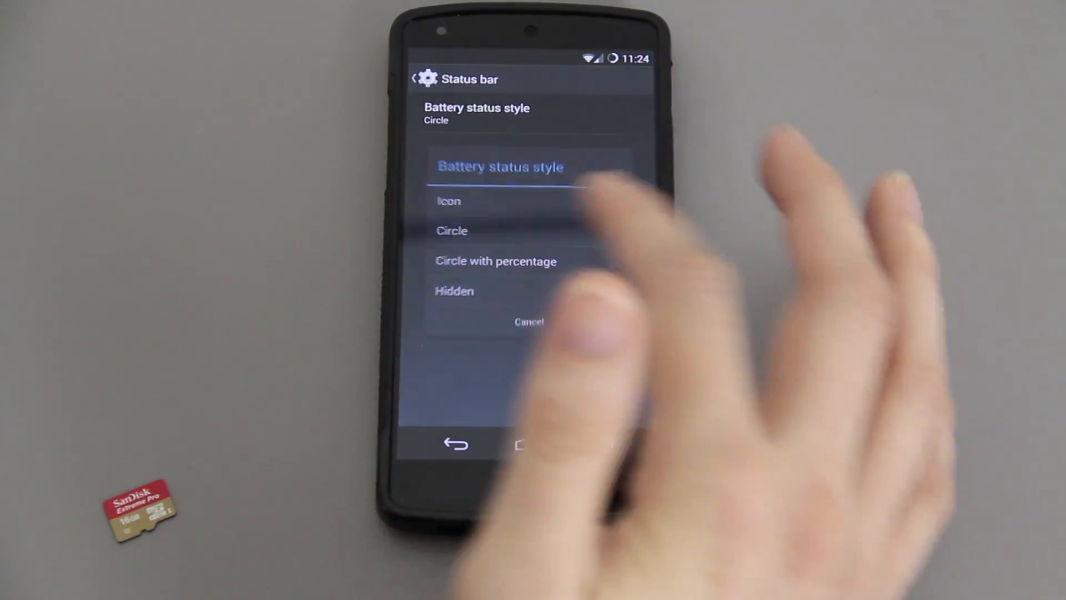
pyautogui.click(496, 261)
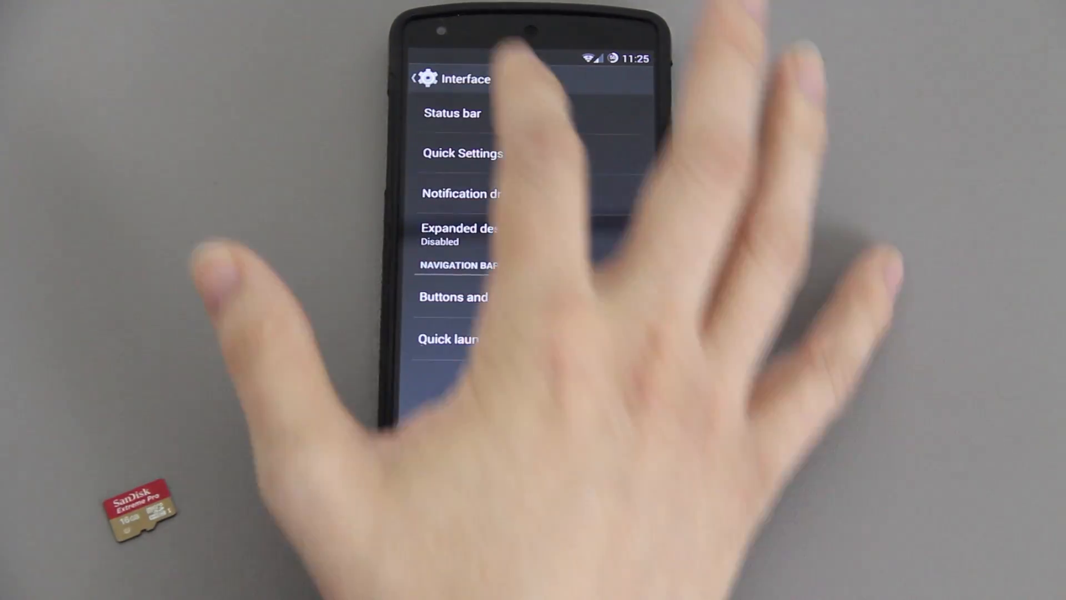
pyautogui.click(479, 153)
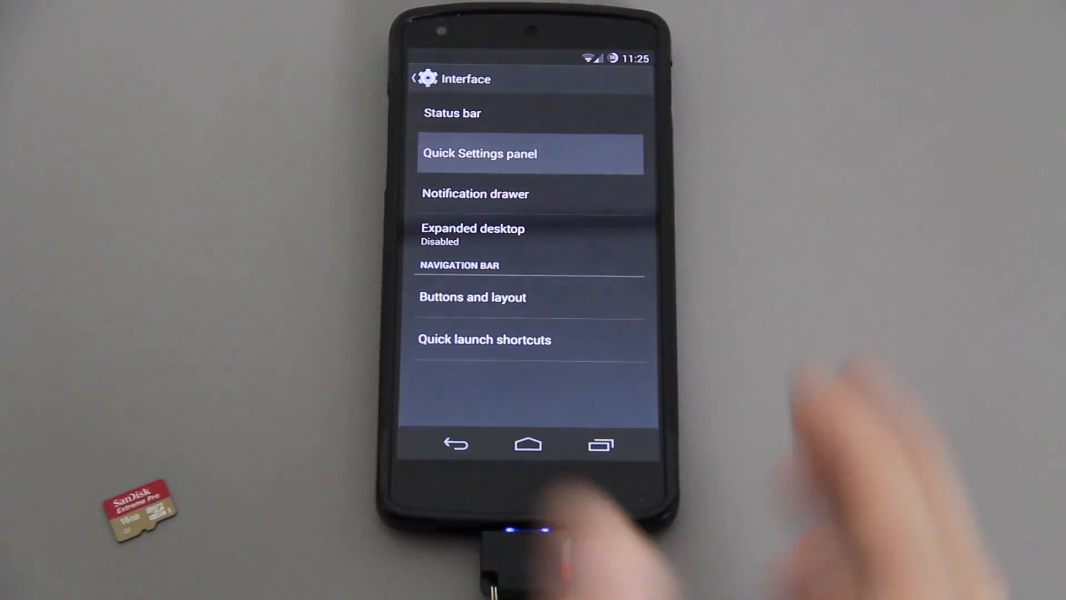
# - Set Quick pulldown to the right edge in the Quick Settings panel options, then go back
pyautogui.click(479, 153)
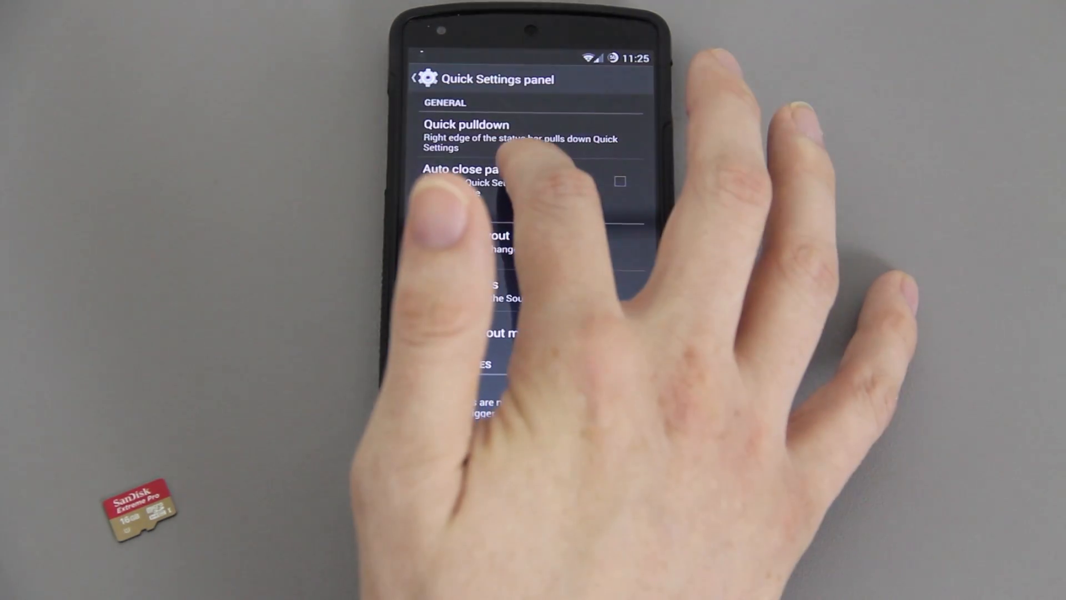
pyautogui.click(467, 132)
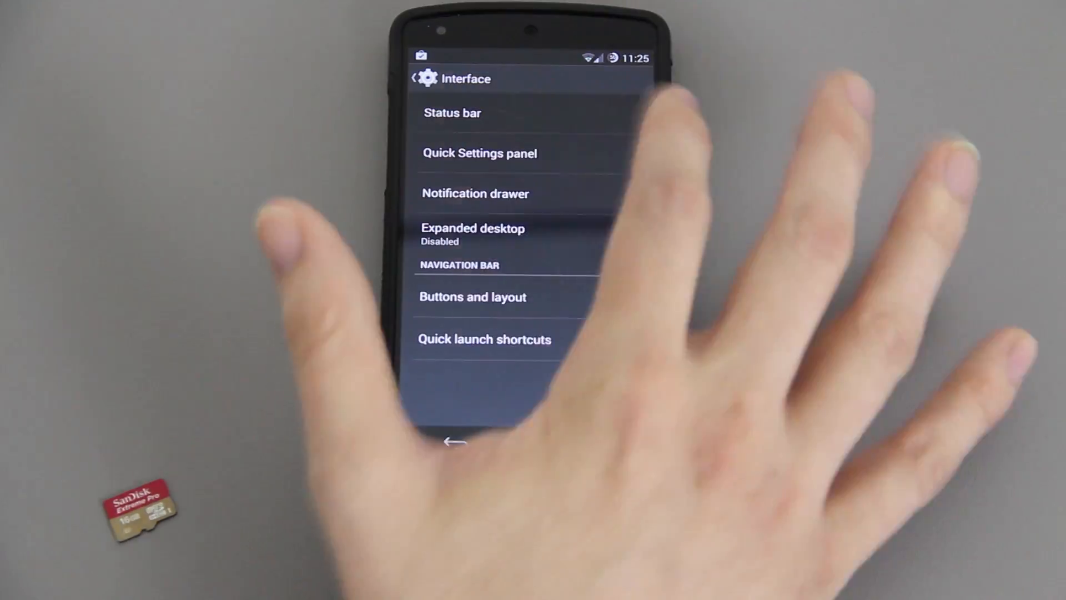
pyautogui.click(452, 113)
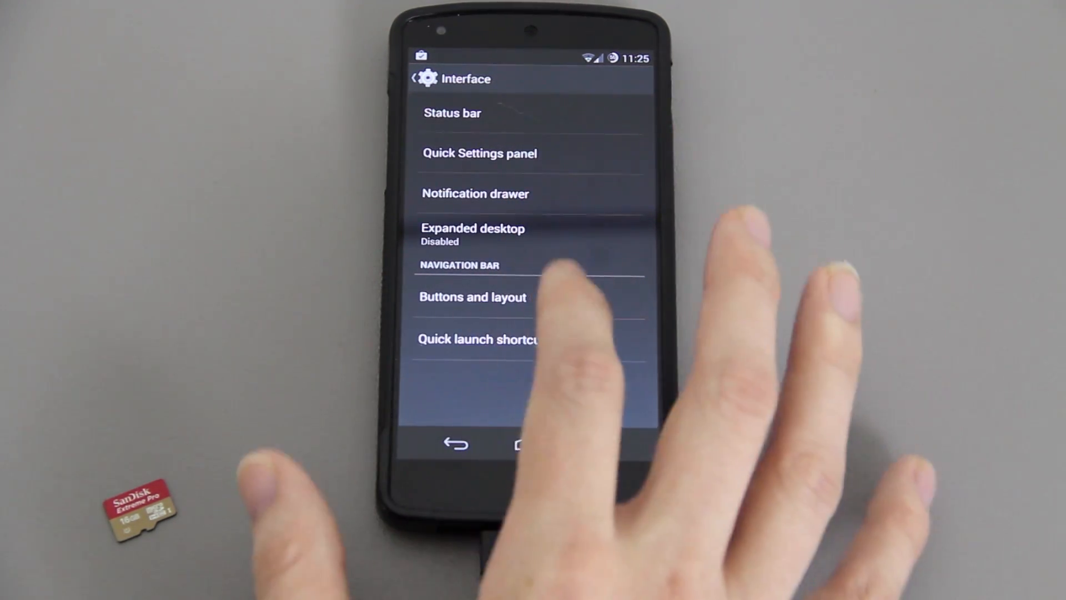
pyautogui.click(478, 338)
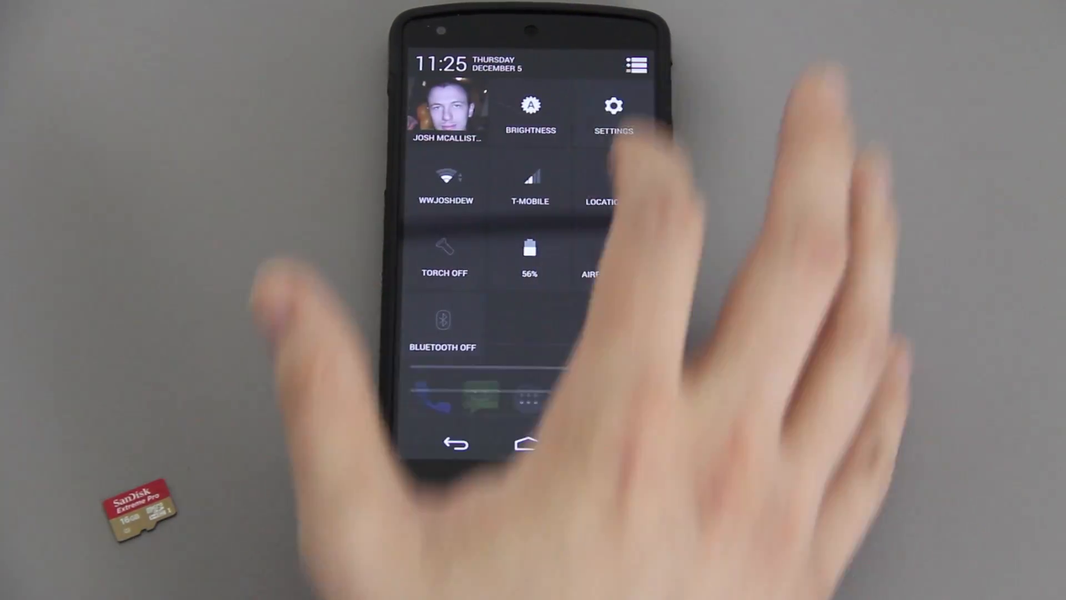
# - Open Settings from Quick Settings, go to About phone, and tap Build number to enable developer options
pyautogui.click(613, 109)
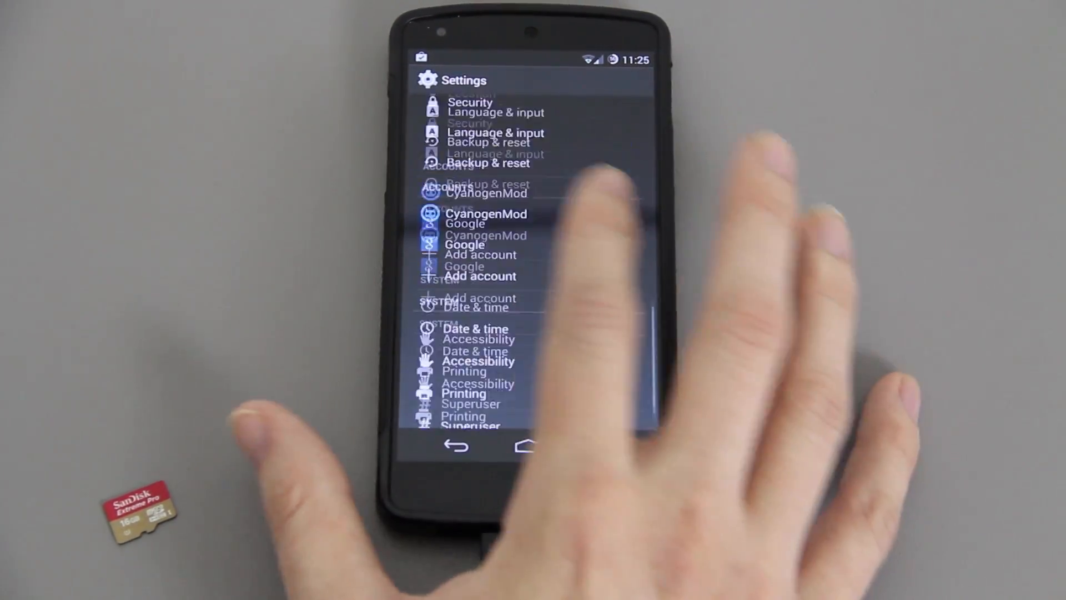
pyautogui.scroll(-3)
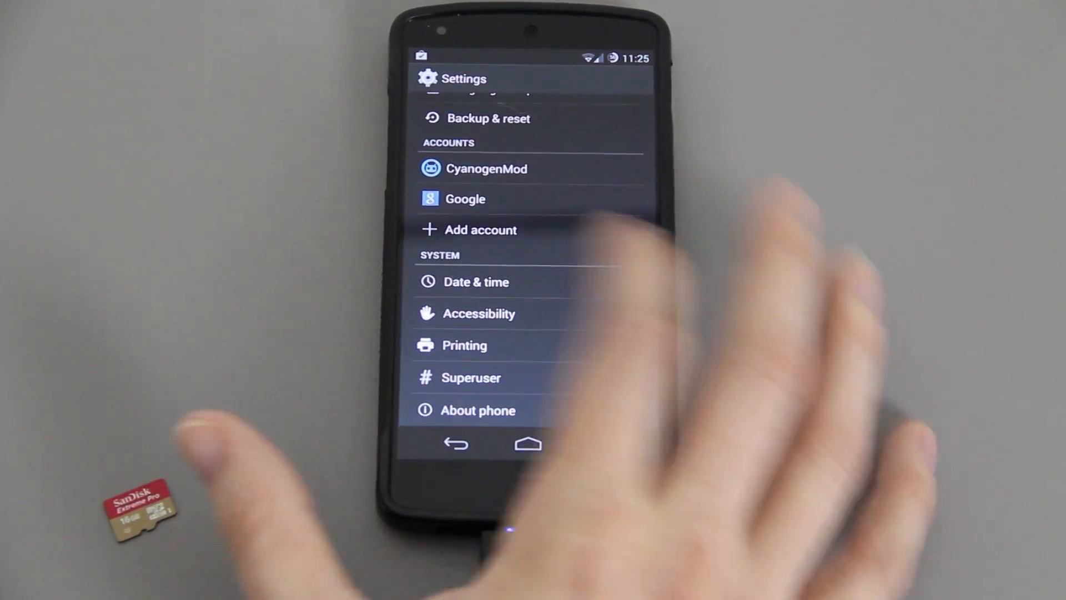
pyautogui.click(478, 409)
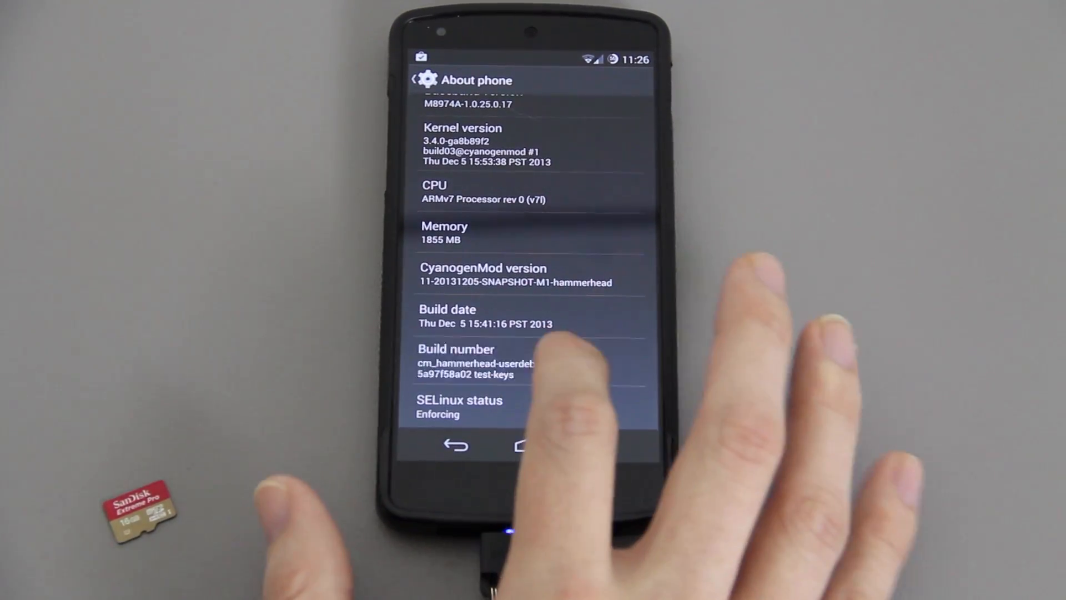
pyautogui.click(456, 363)
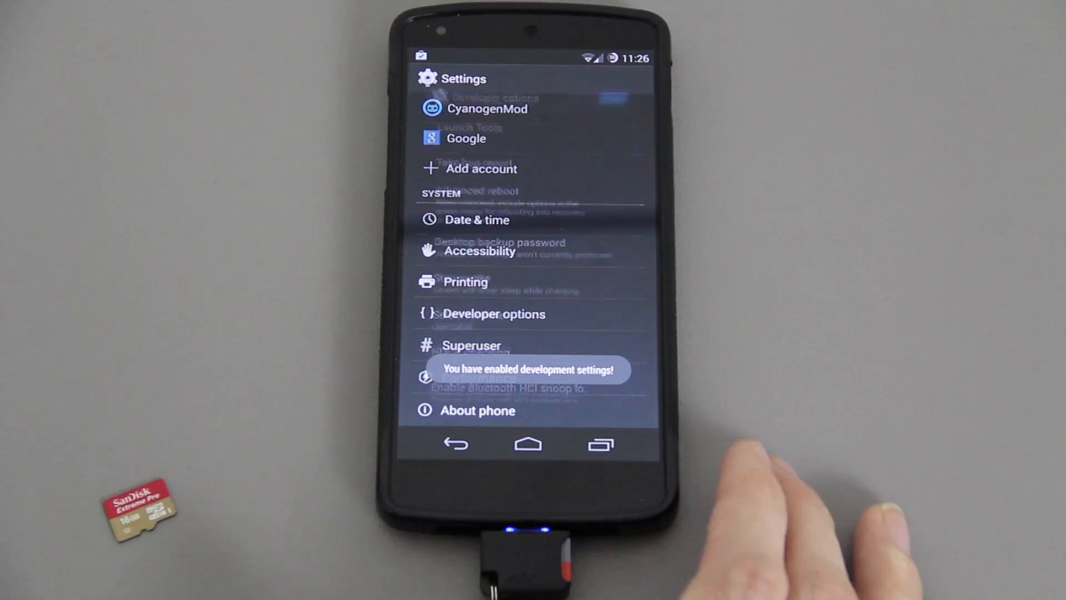
pyautogui.click(493, 313)
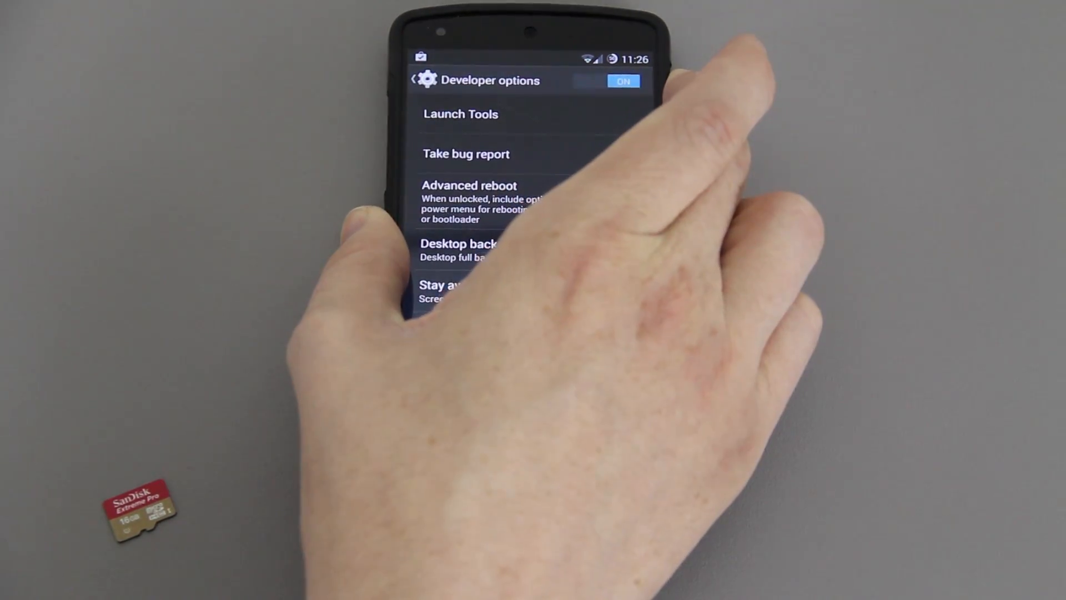
pyautogui.click(469, 185)
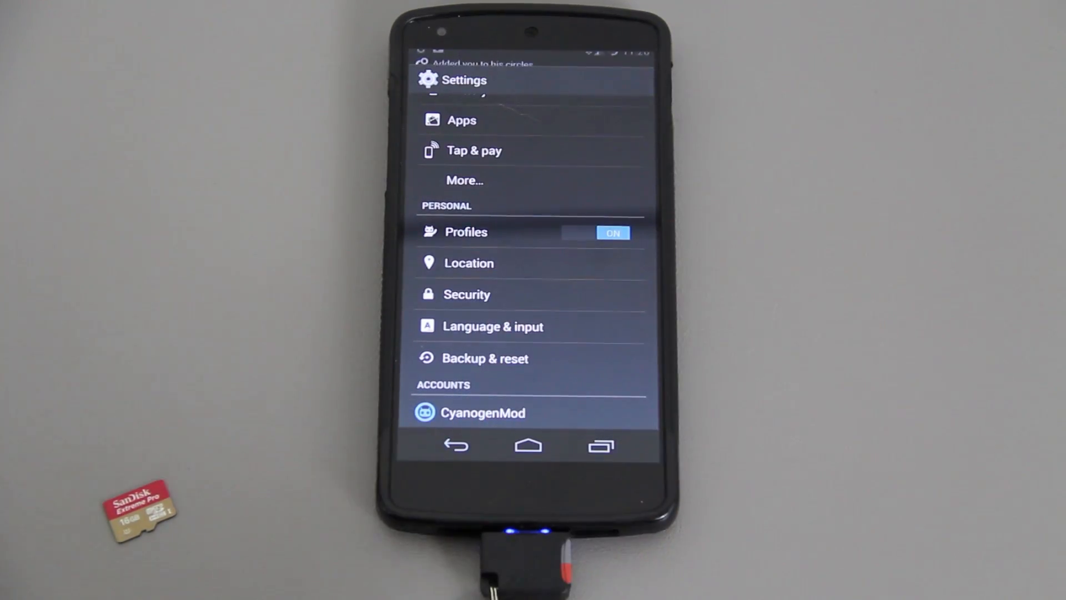
pyautogui.click(466, 294)
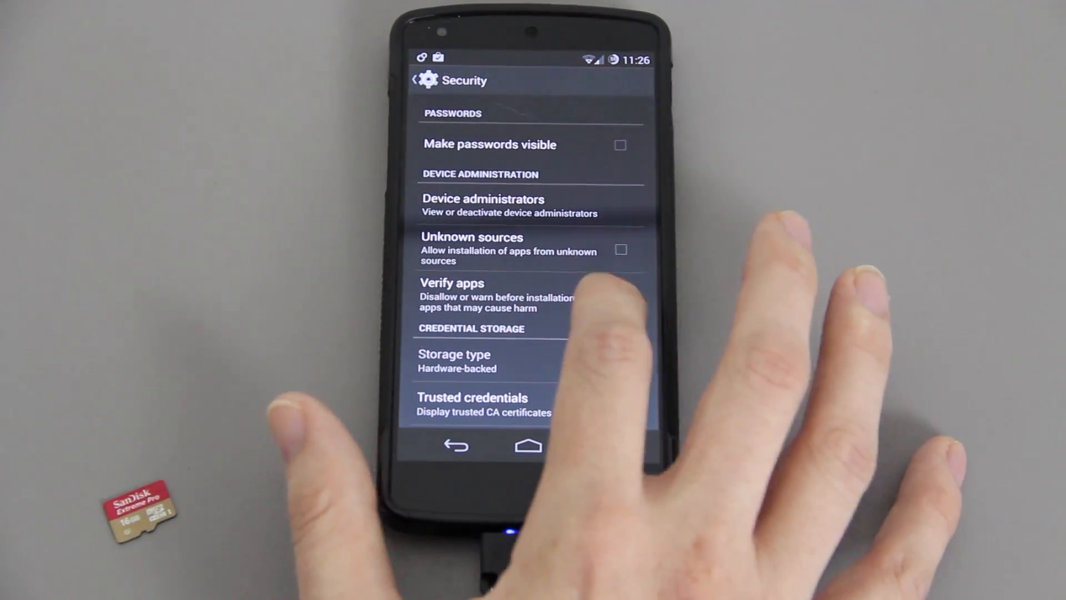
pyautogui.click(619, 249)
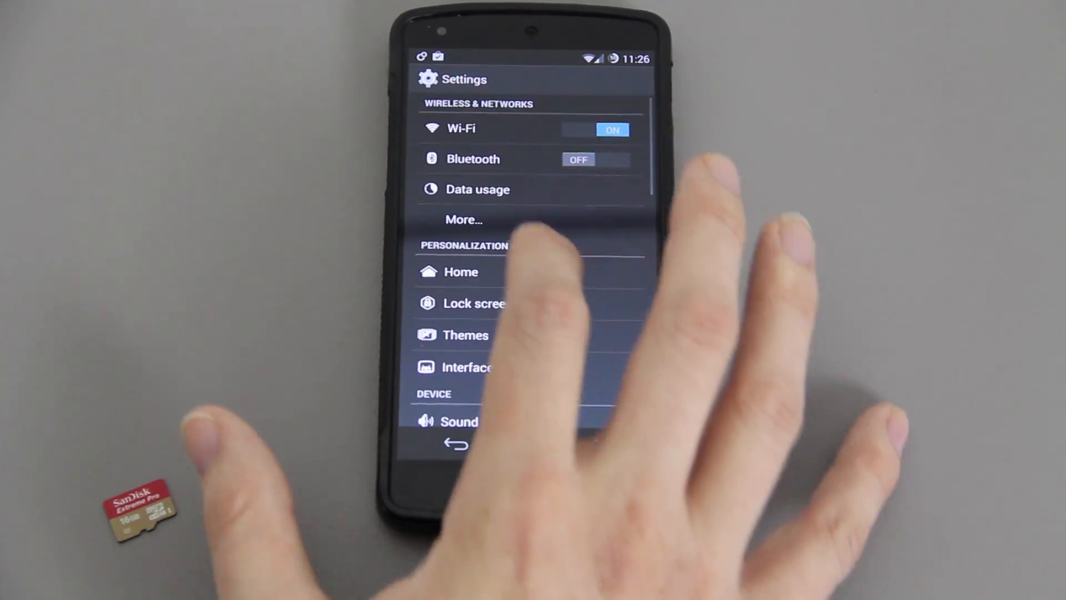
# - Keep Messaging as the default SMS app under More…
pyautogui.click(464, 219)
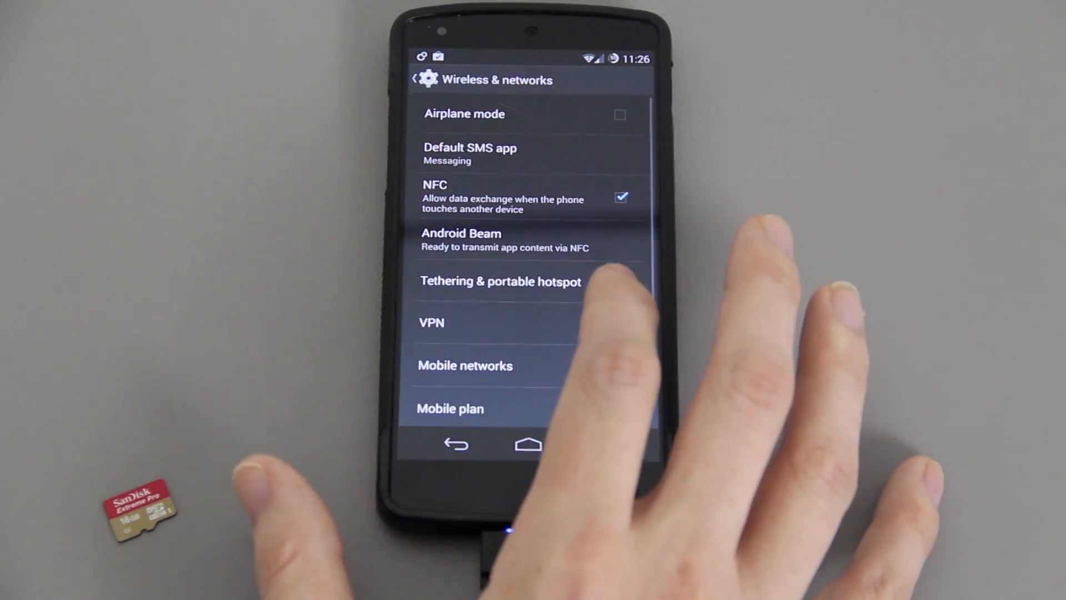
pyautogui.click(469, 147)
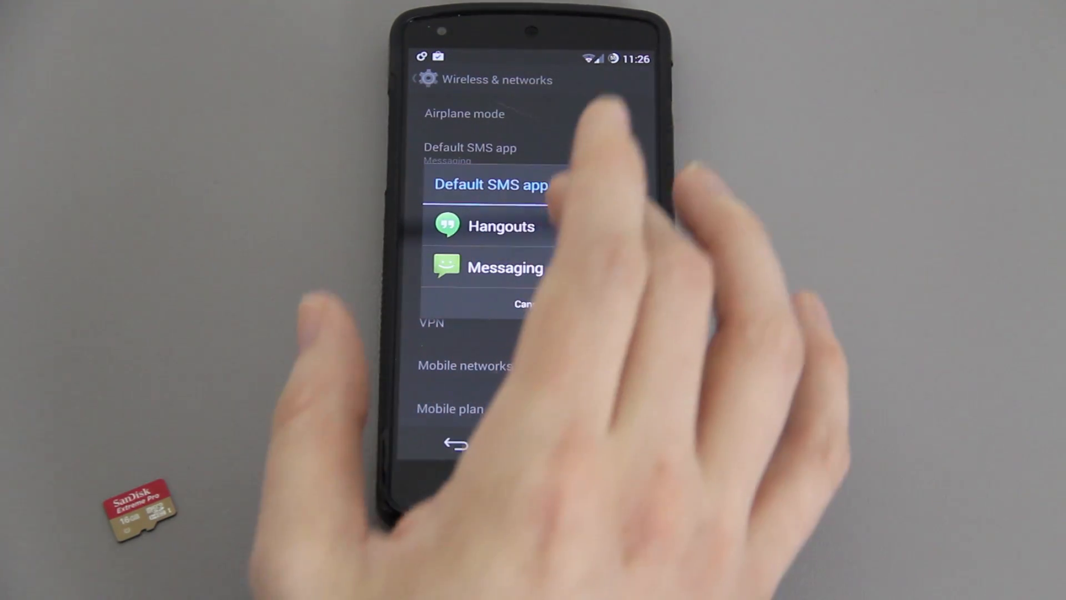
pyautogui.click(505, 270)
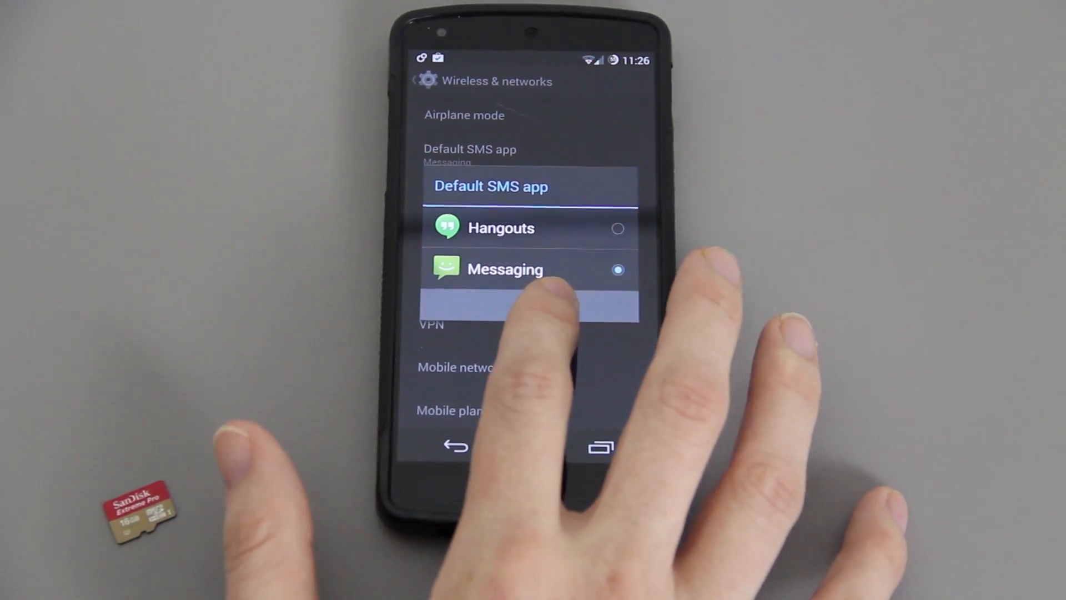
pyautogui.click(500, 227)
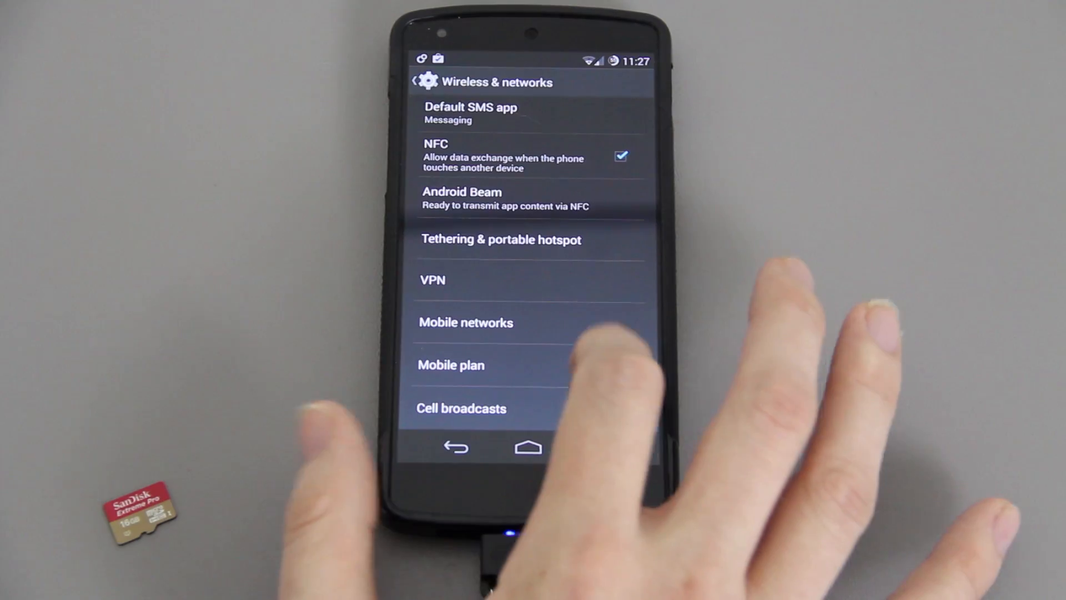
# - View the Mobile networks settings, then return to the main settings list
pyautogui.click(465, 322)
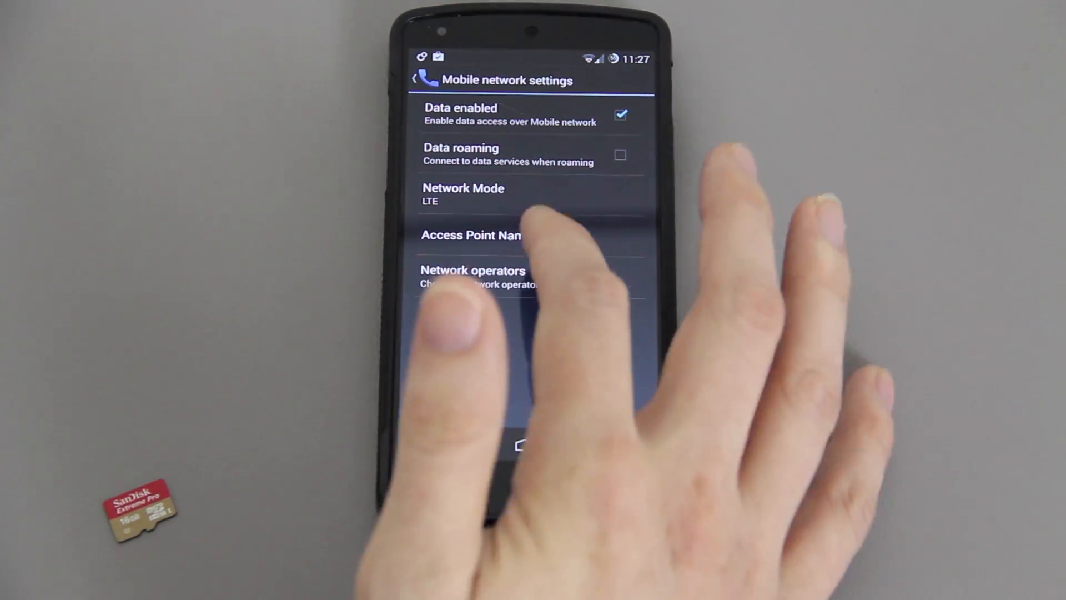
pyautogui.click(415, 80)
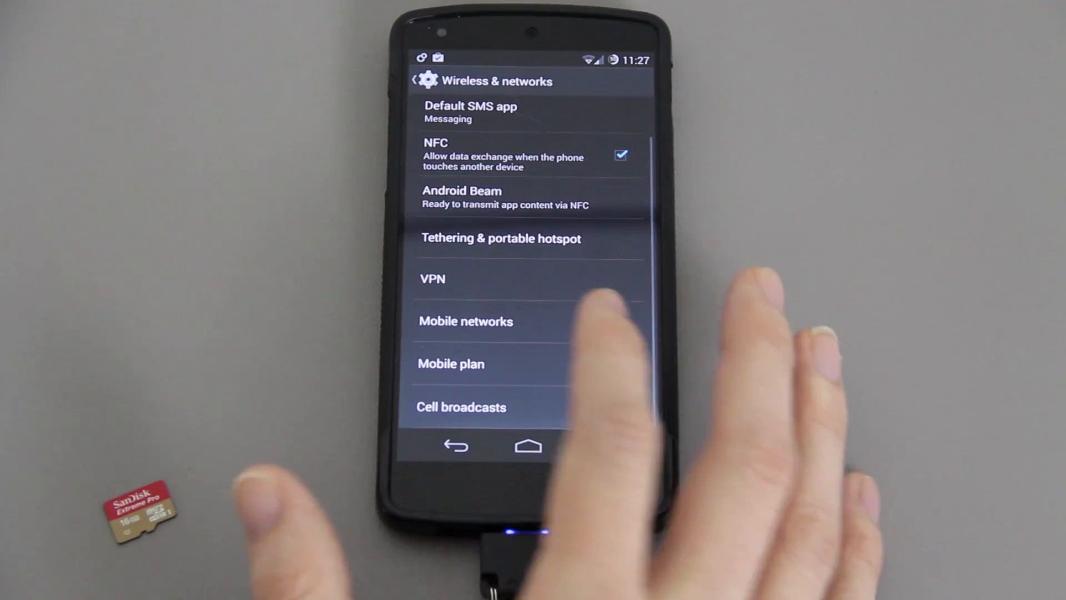
pyautogui.click(418, 80)
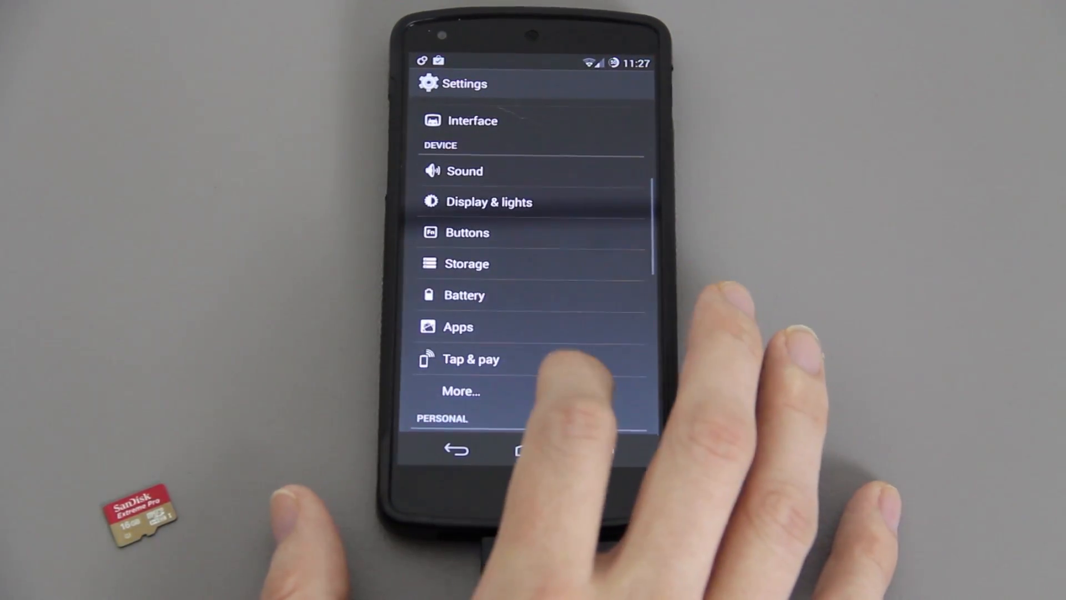
# - View the Display & lights and Storage usage pages, then leave Settings for the home screen
pyautogui.click(488, 202)
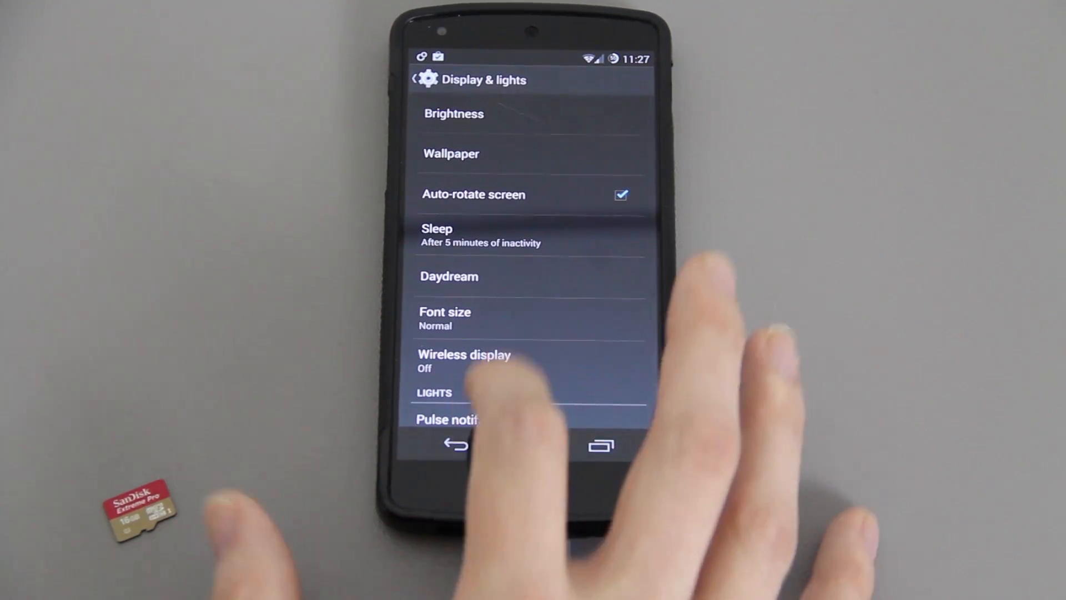
pyautogui.click(456, 445)
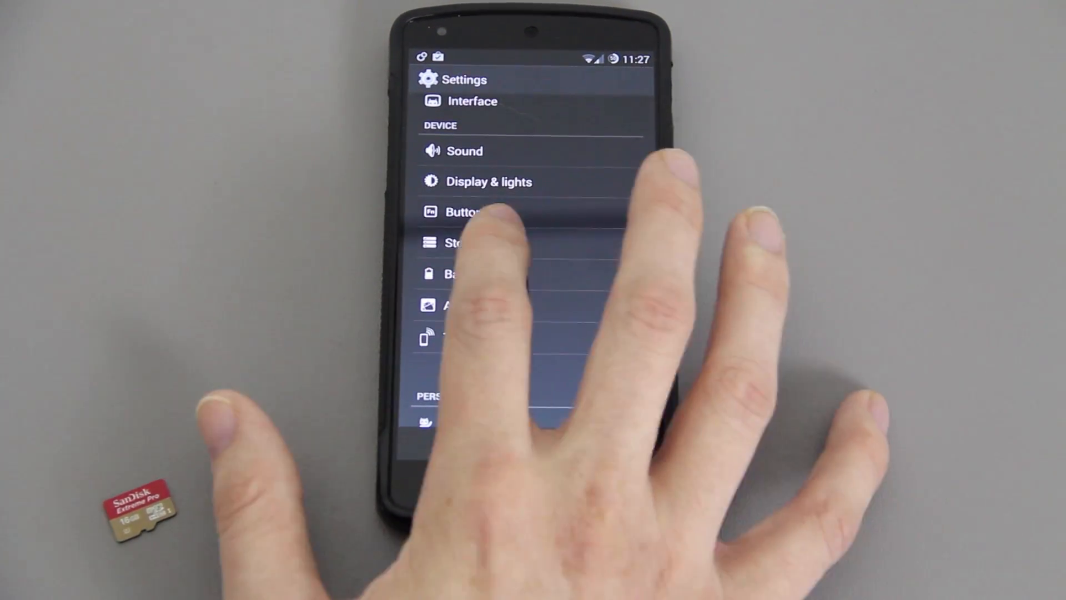
pyautogui.click(462, 243)
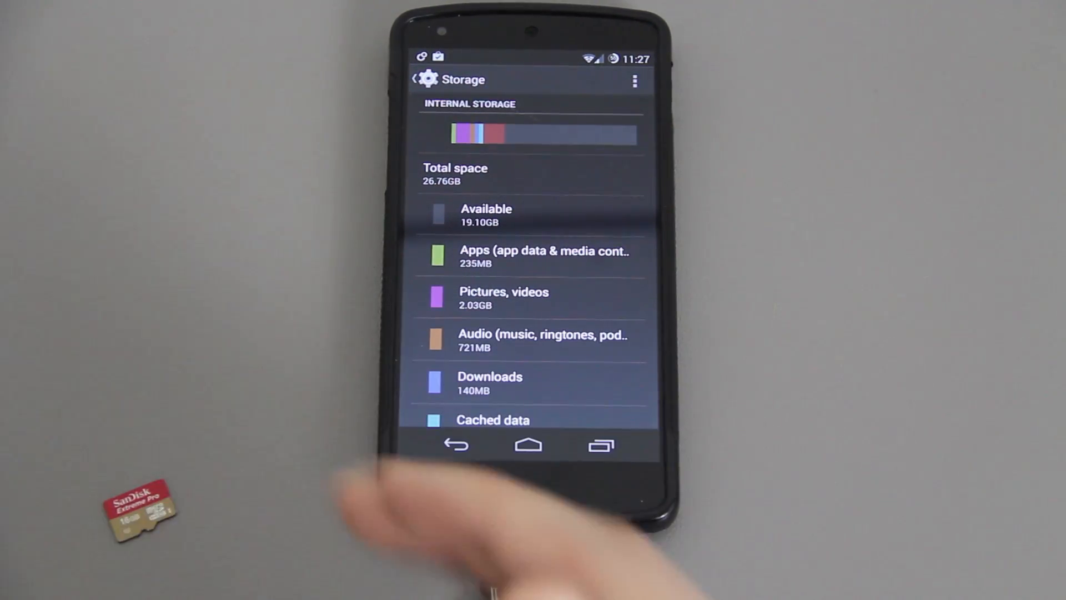
pyautogui.click(457, 445)
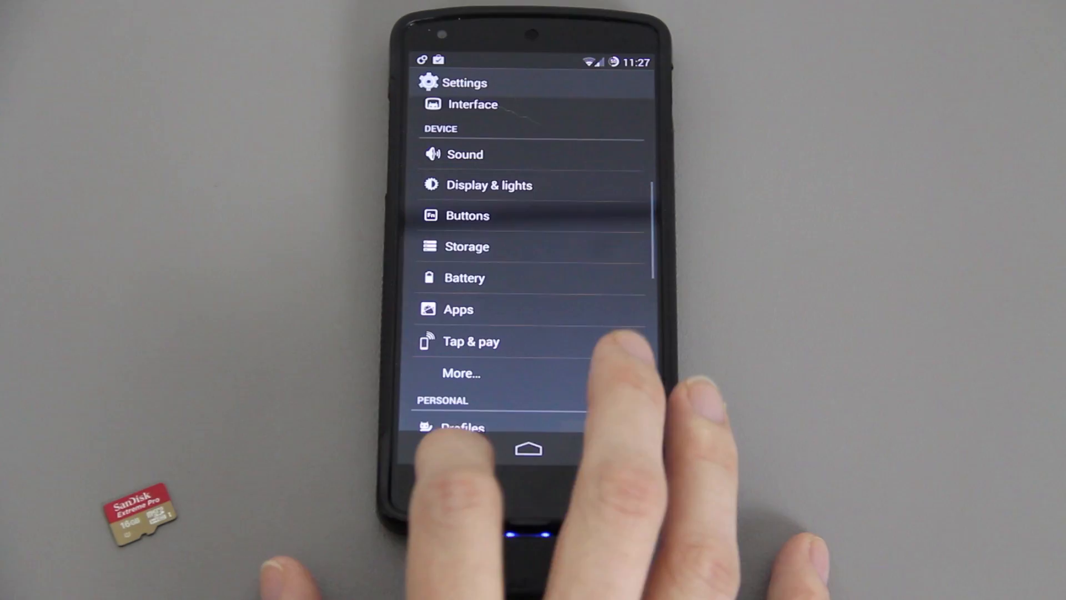
pyautogui.click(527, 448)
pyautogui.write('tita')
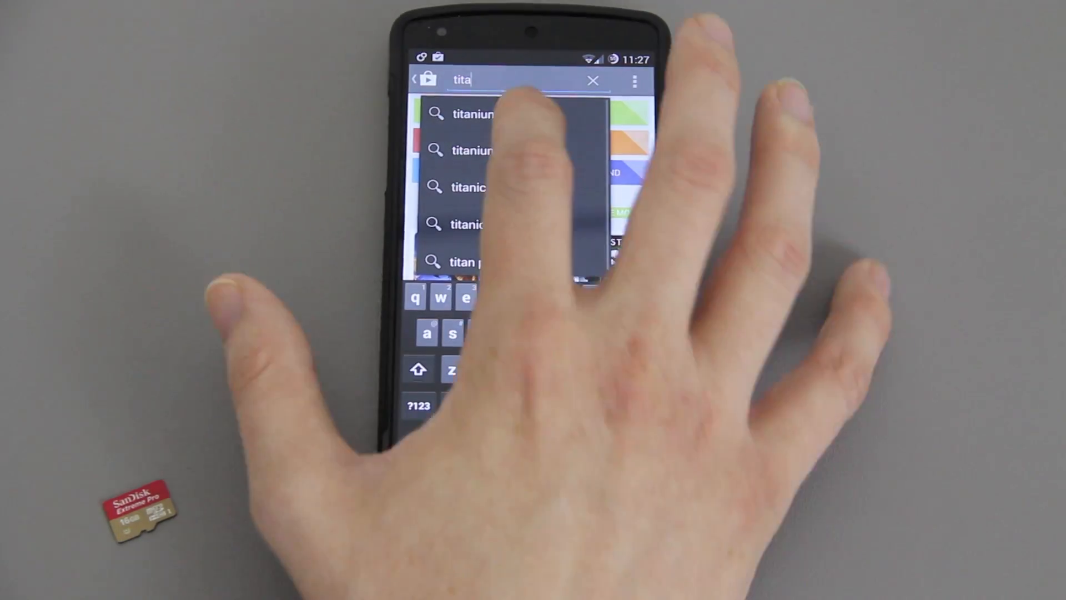
# - Pick the Titanium Backup suggestion and launch the installed app from its store page
pyautogui.click(472, 113)
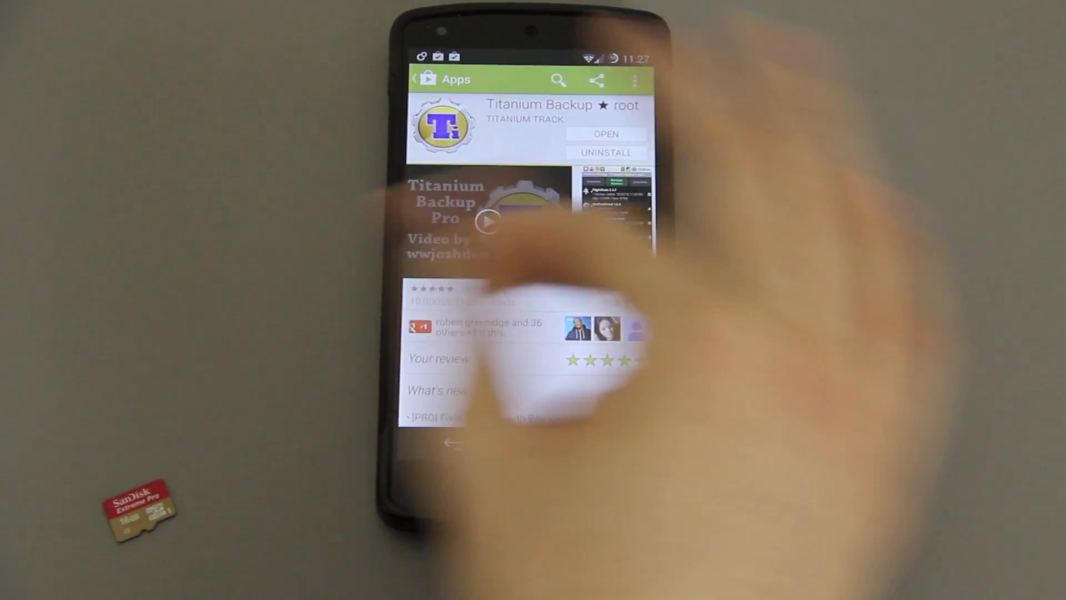
pyautogui.click(605, 134)
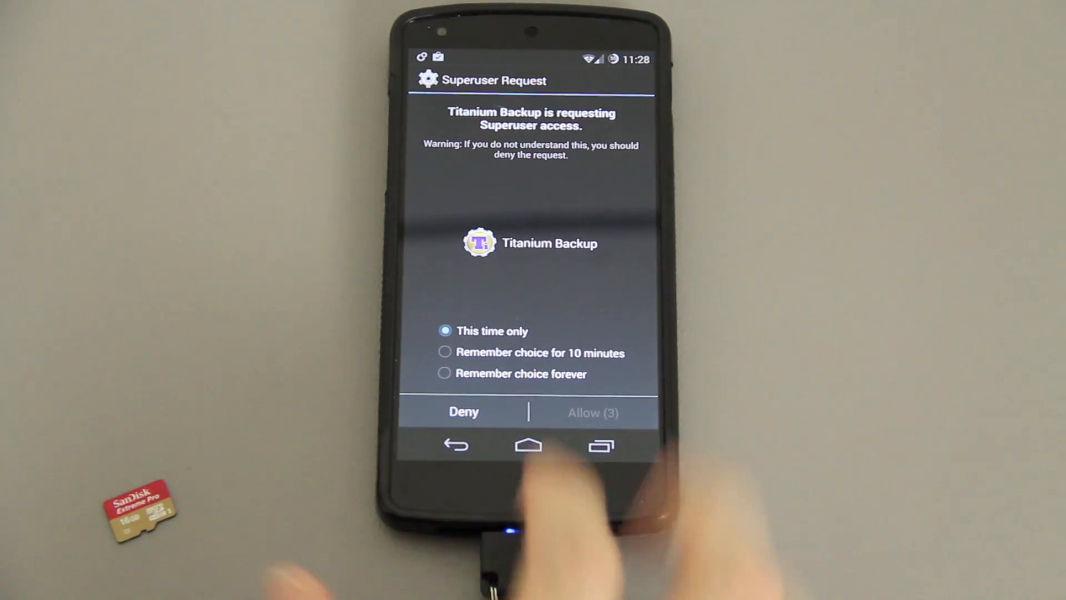
# - Grant Titanium Backup superuser access forever and dismiss the changed Android ID warning
pyautogui.click(445, 374)
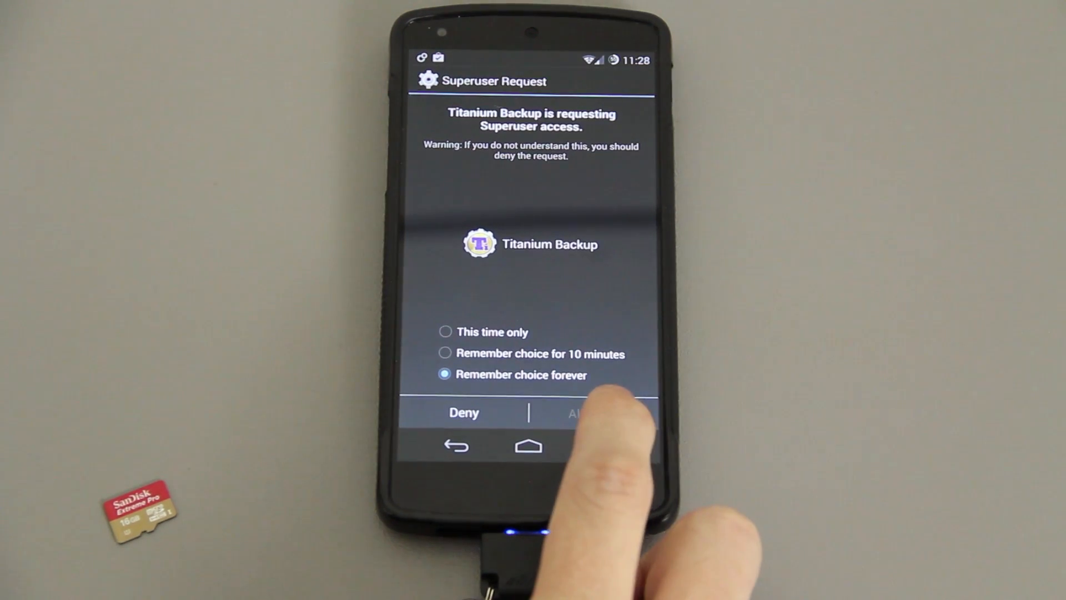
pyautogui.click(578, 413)
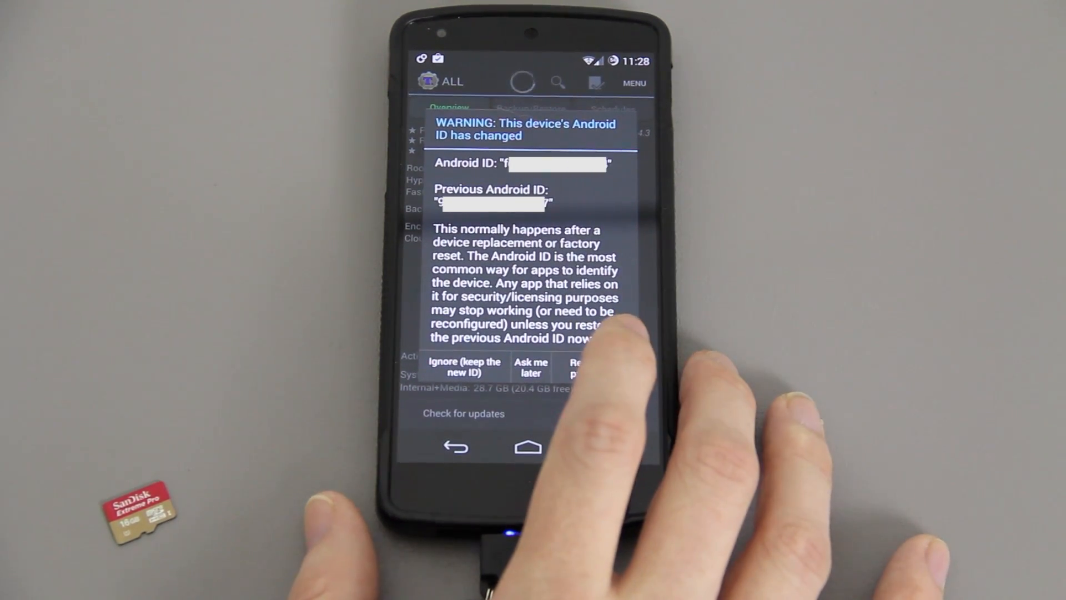
pyautogui.click(590, 367)
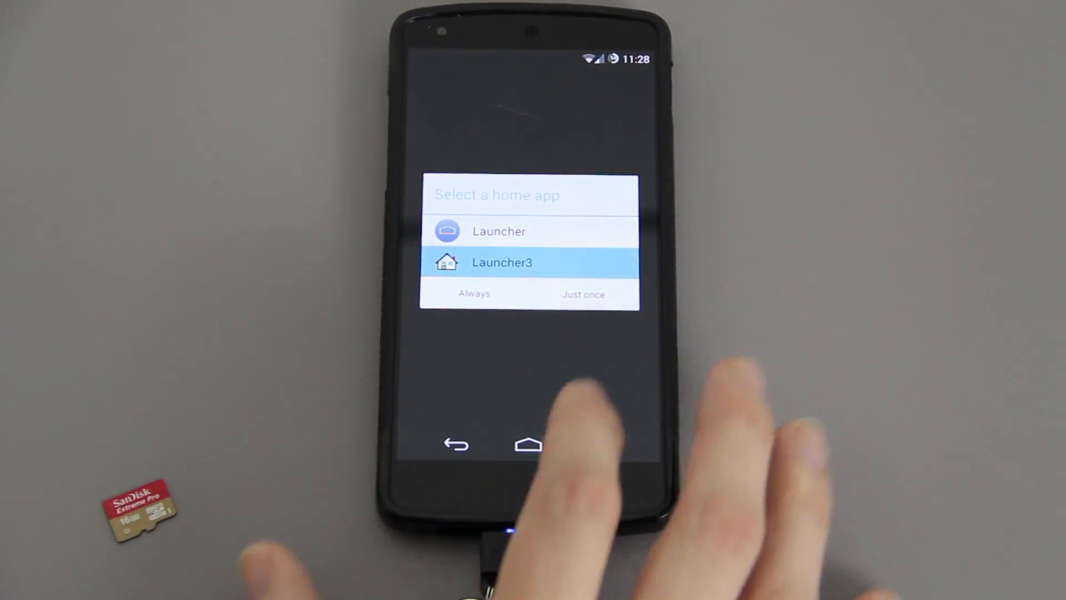
# - Respond to the home app chooser and silence the SU binary warning with 'Don't show this again'
pyautogui.click(583, 294)
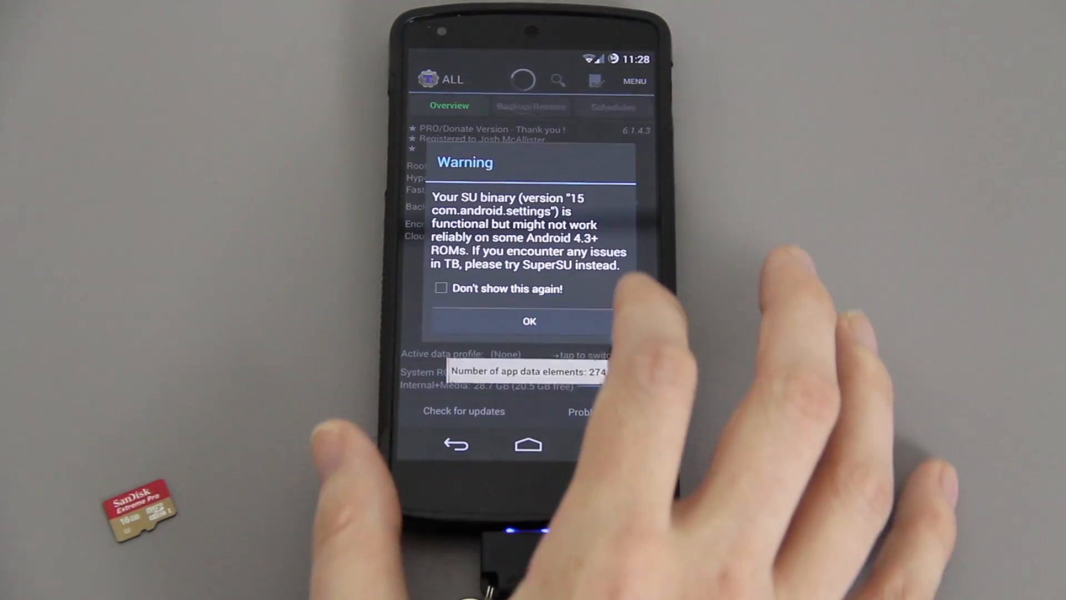
pyautogui.click(529, 321)
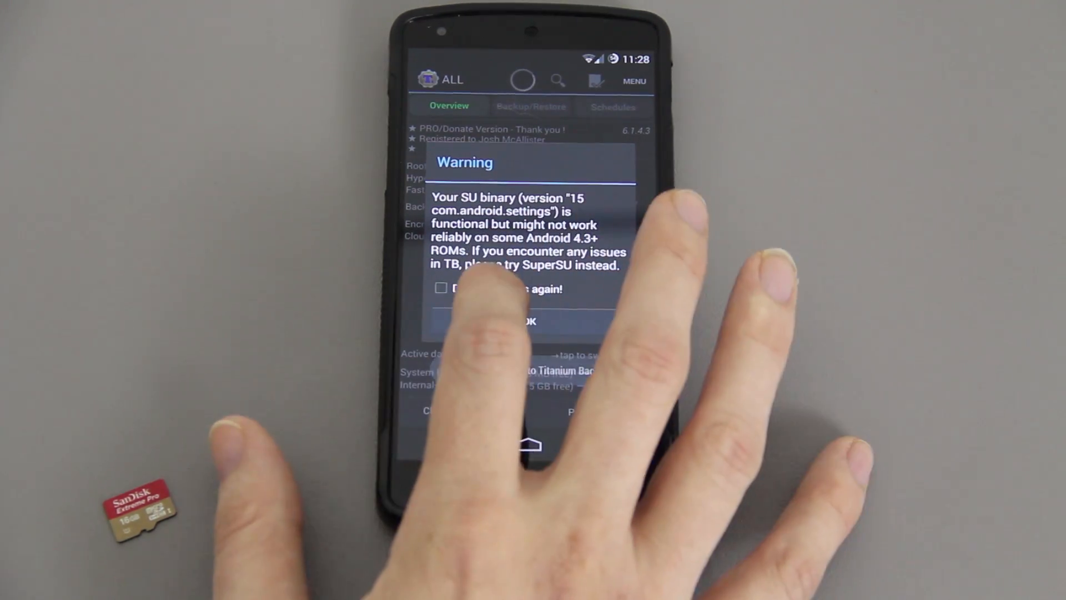
pyautogui.click(440, 288)
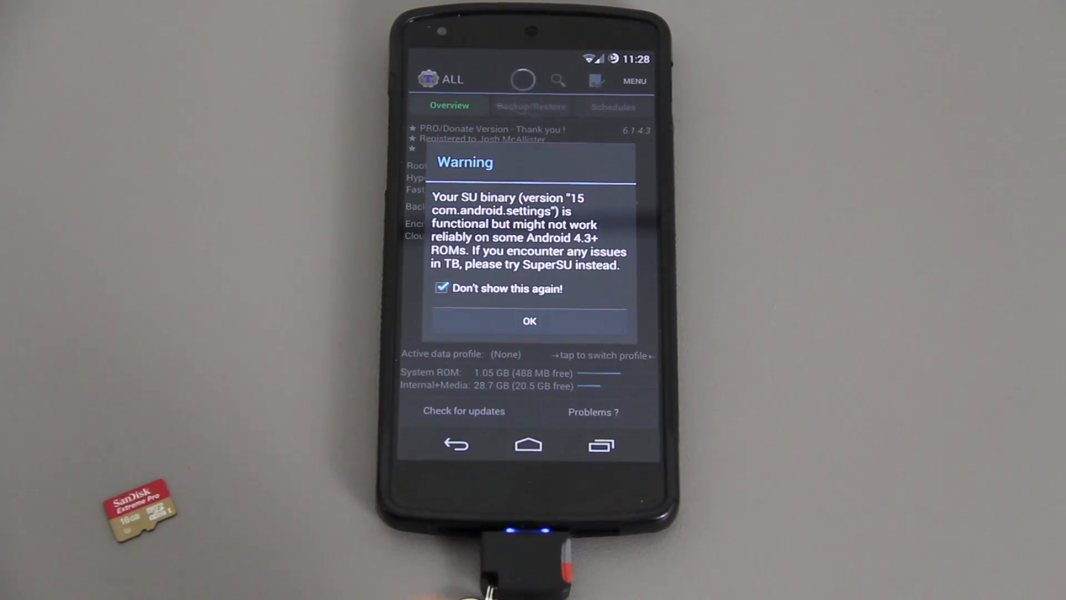
pyautogui.click(529, 320)
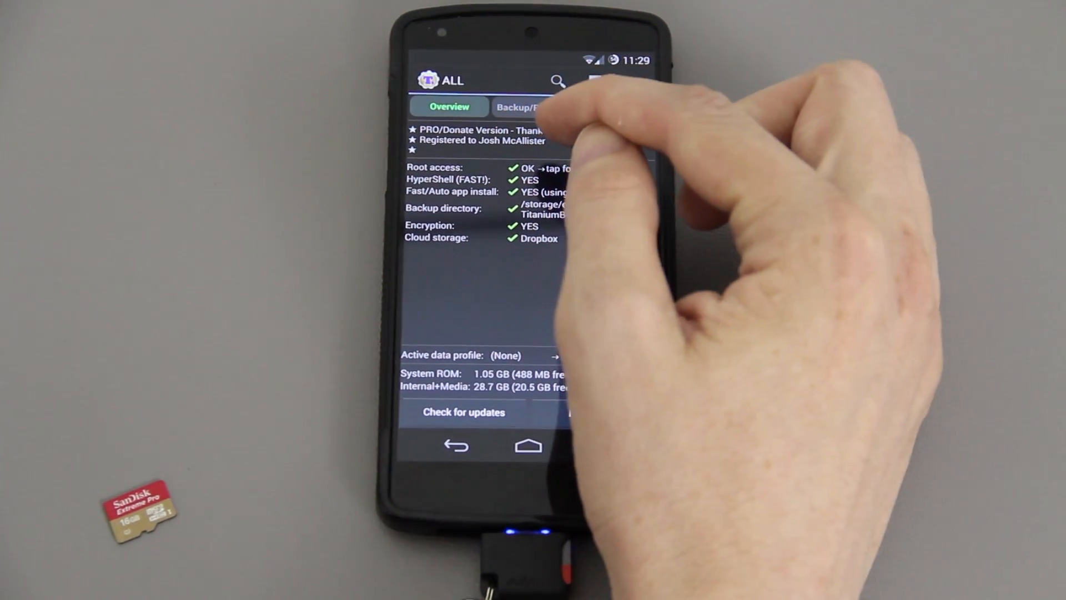
# - Browse the backed-up apps list in Backup/Restore, then exit Titanium Backup
pyautogui.click(530, 106)
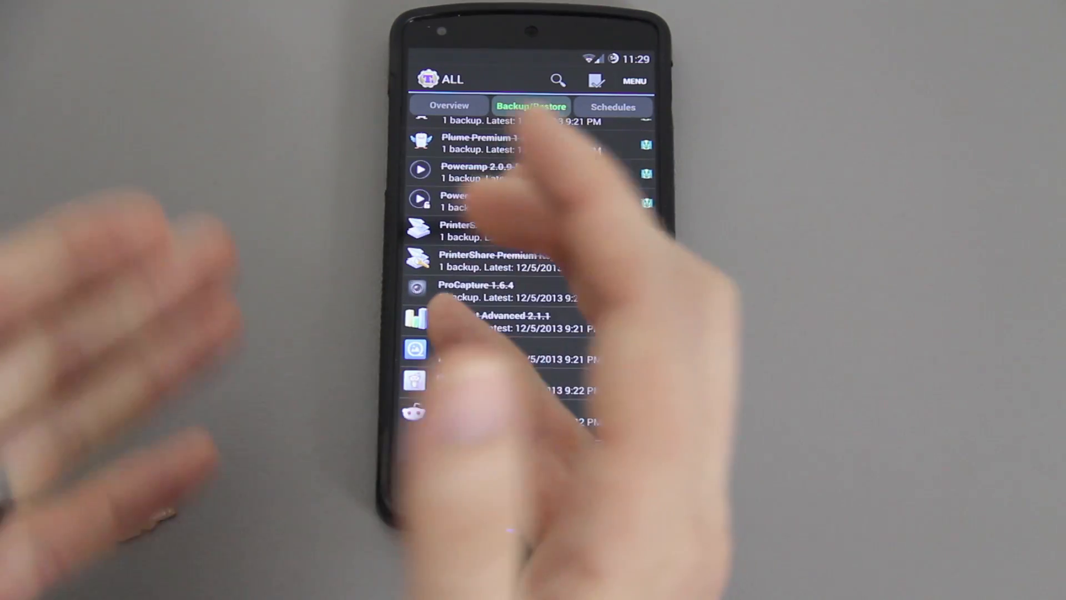
pyautogui.scroll(-3)
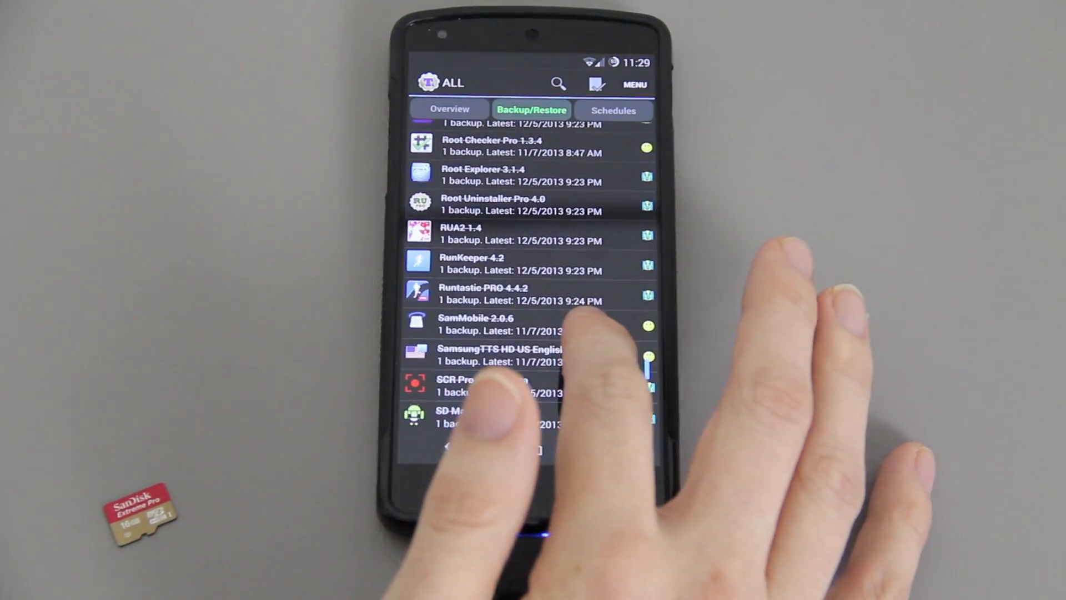
pyautogui.scroll(-3)
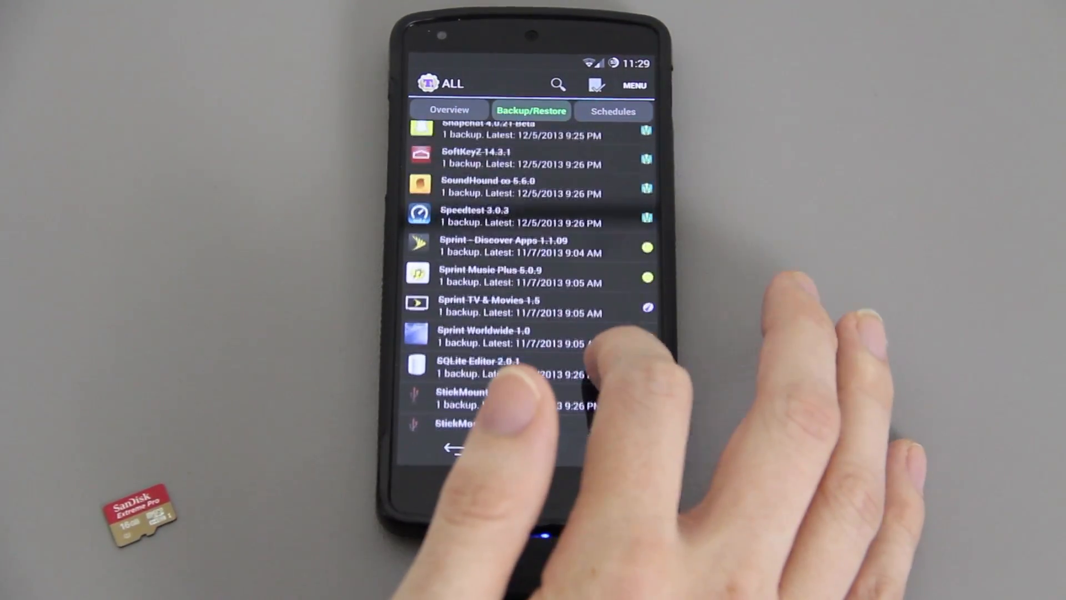
pyautogui.scroll(-3)
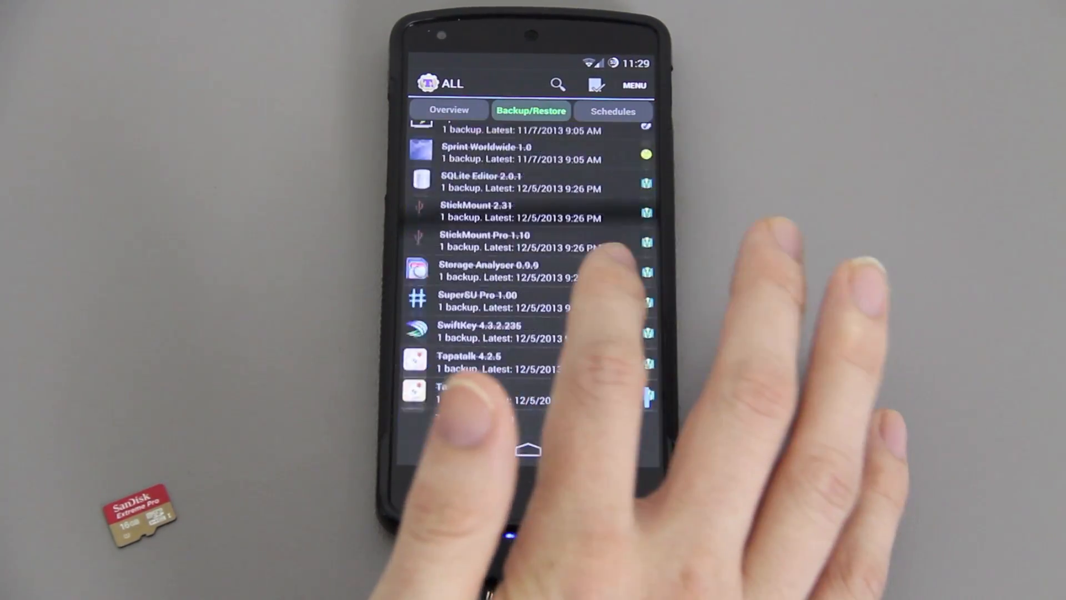
pyautogui.scroll(-3)
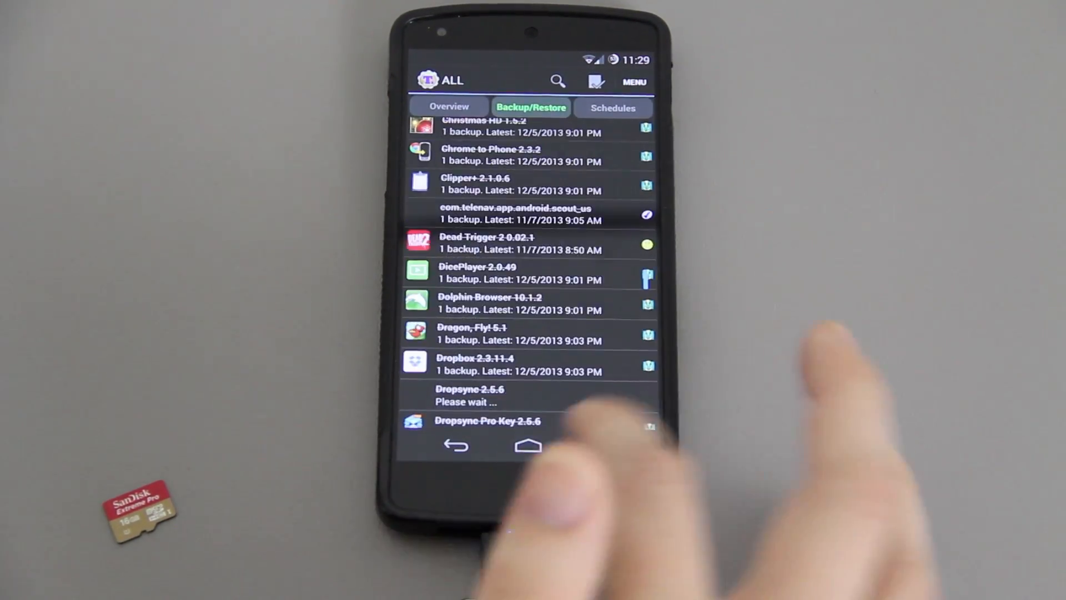
pyautogui.click(528, 445)
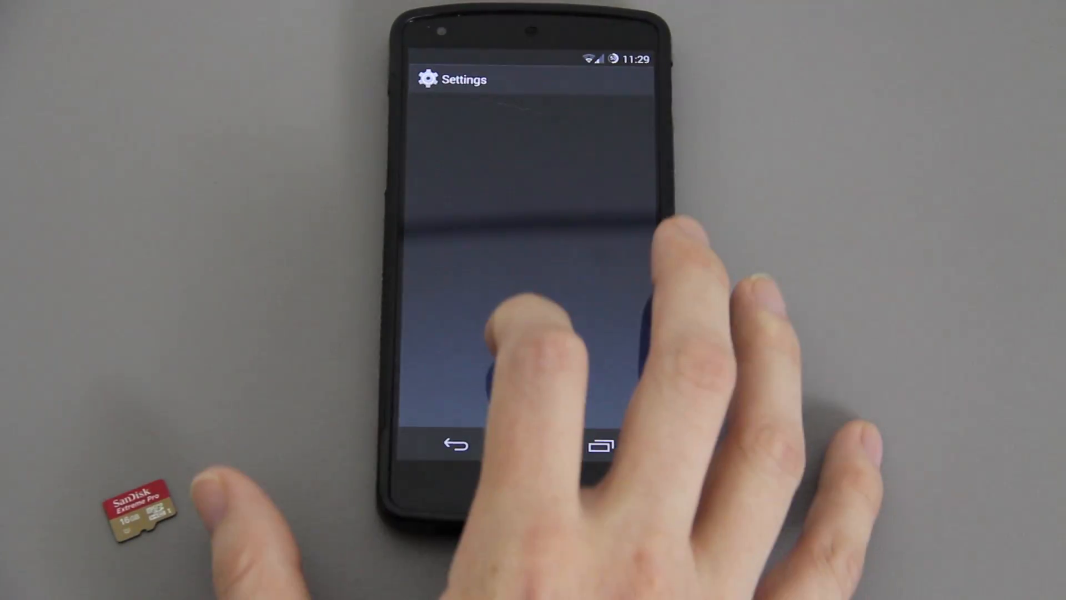
# - Verify Launcher3 is selected under Home, then scroll the settings list down to System
pyautogui.click(524, 333)
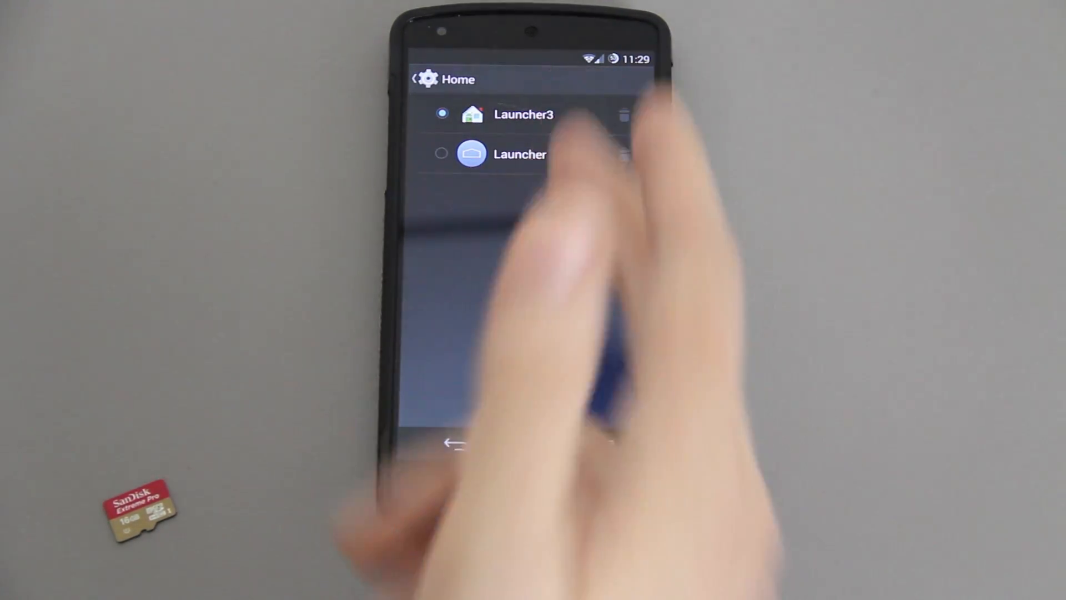
pyautogui.click(453, 446)
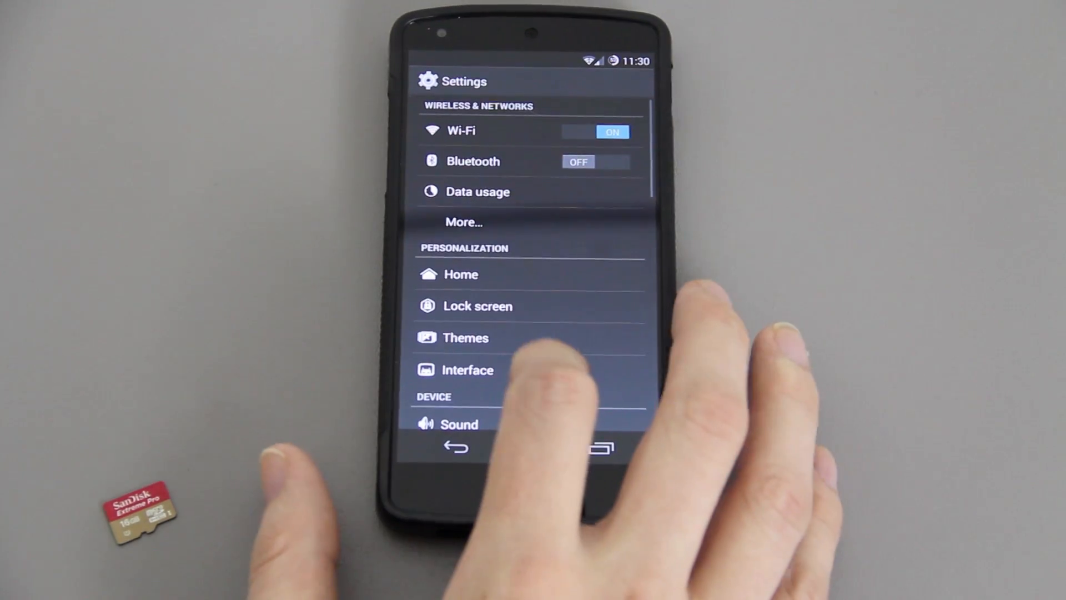
pyautogui.click(466, 338)
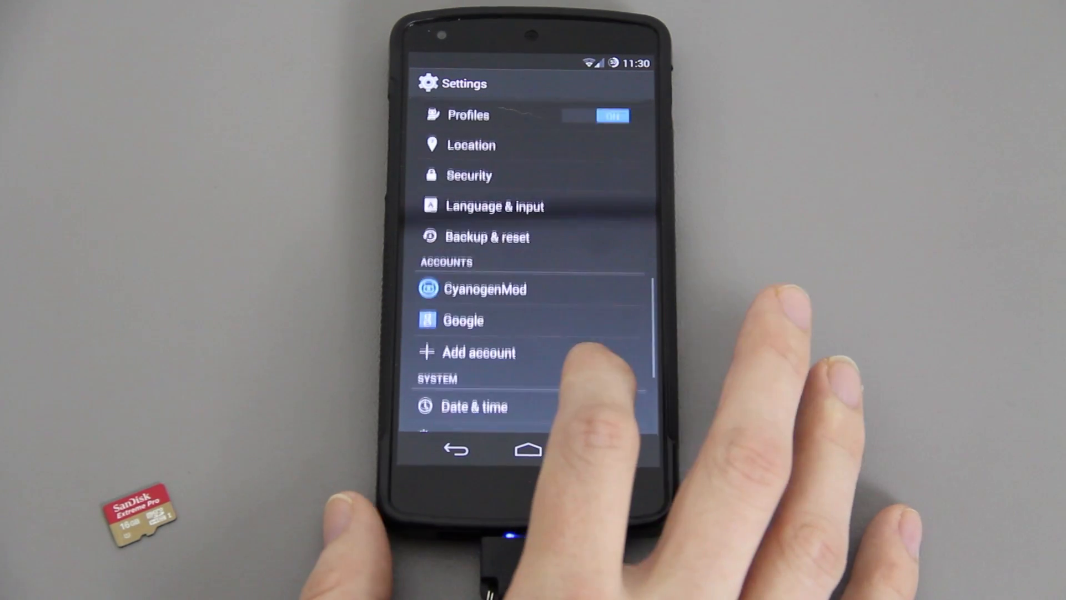
pyautogui.scroll(-3)
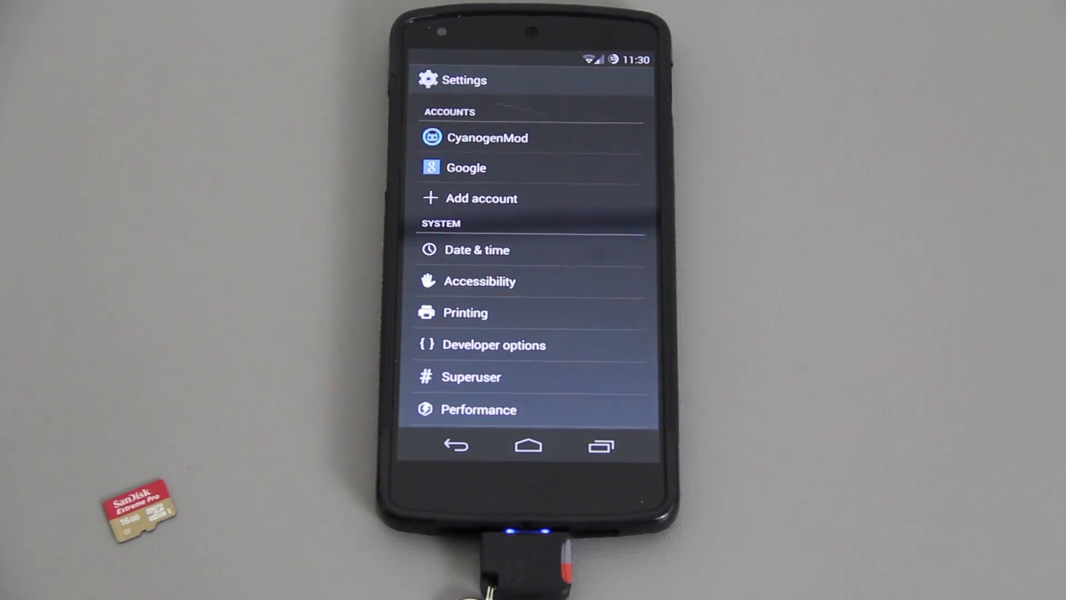